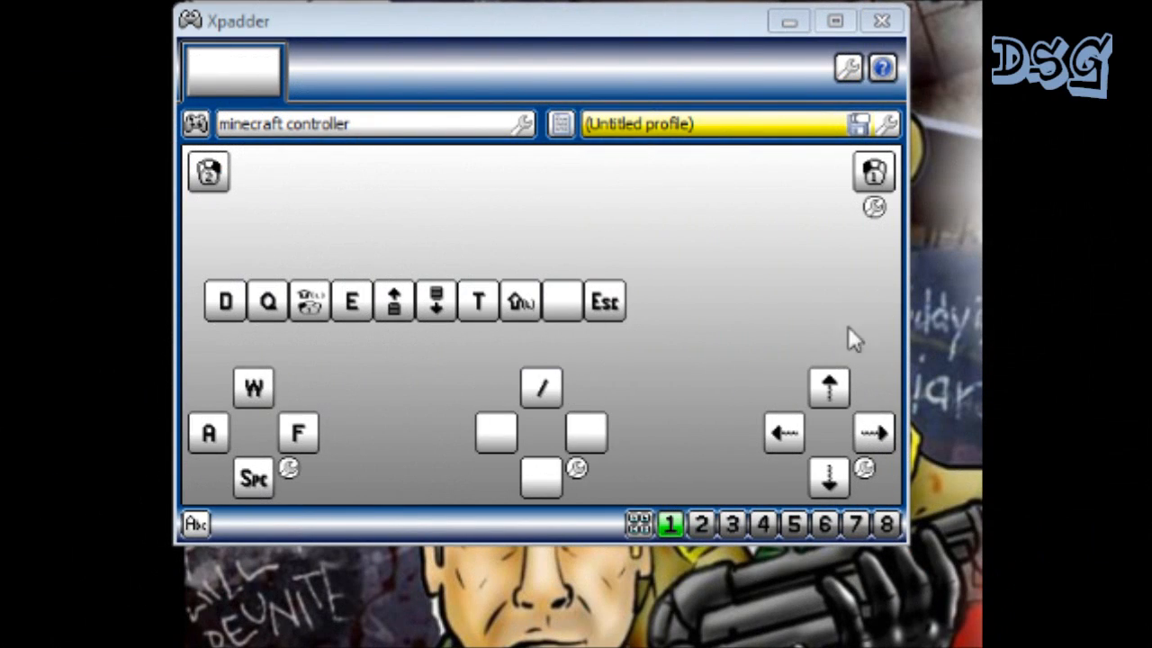
pyautogui.moveTo(705, 351)
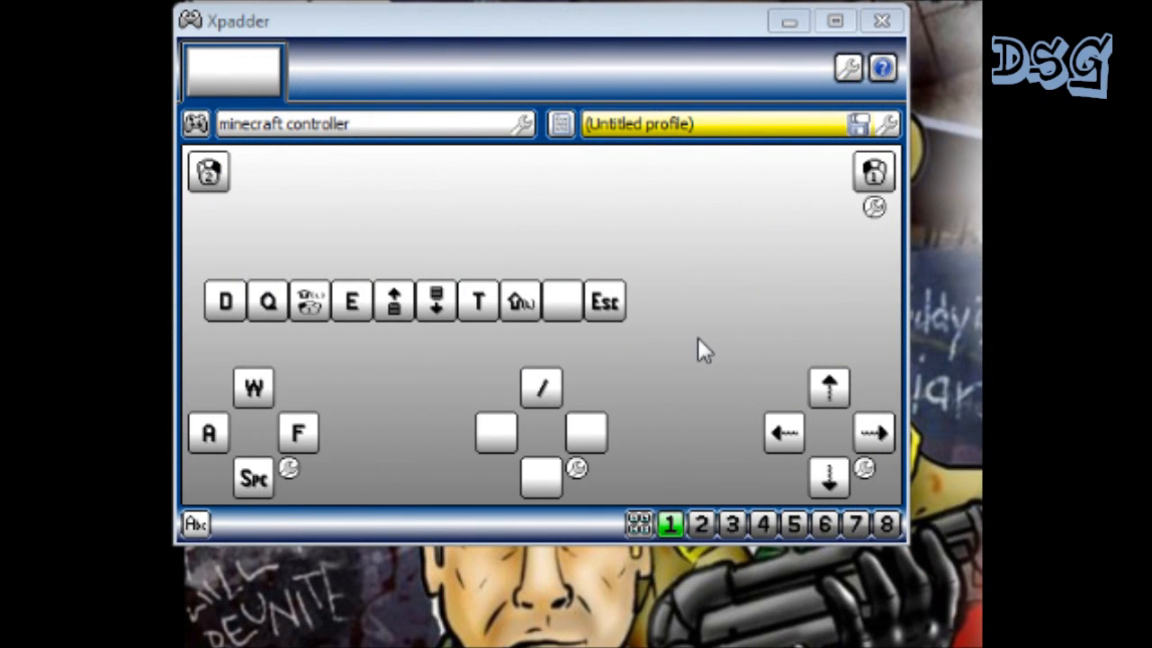
pyautogui.moveTo(511, 345)
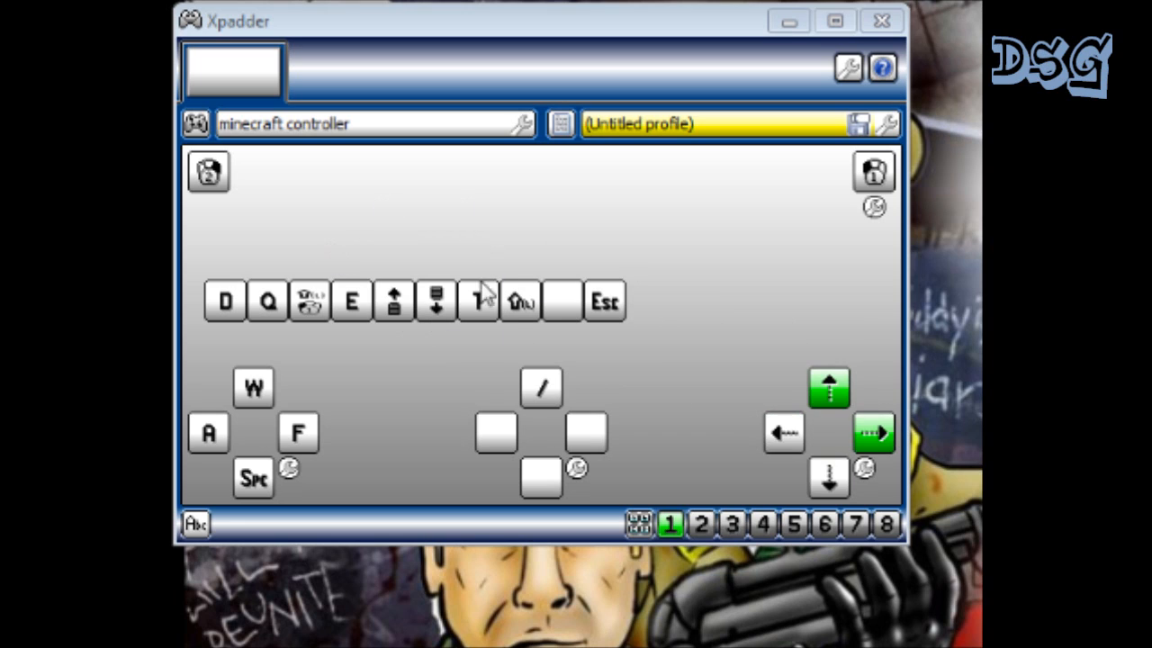
pyautogui.moveTo(441, 250)
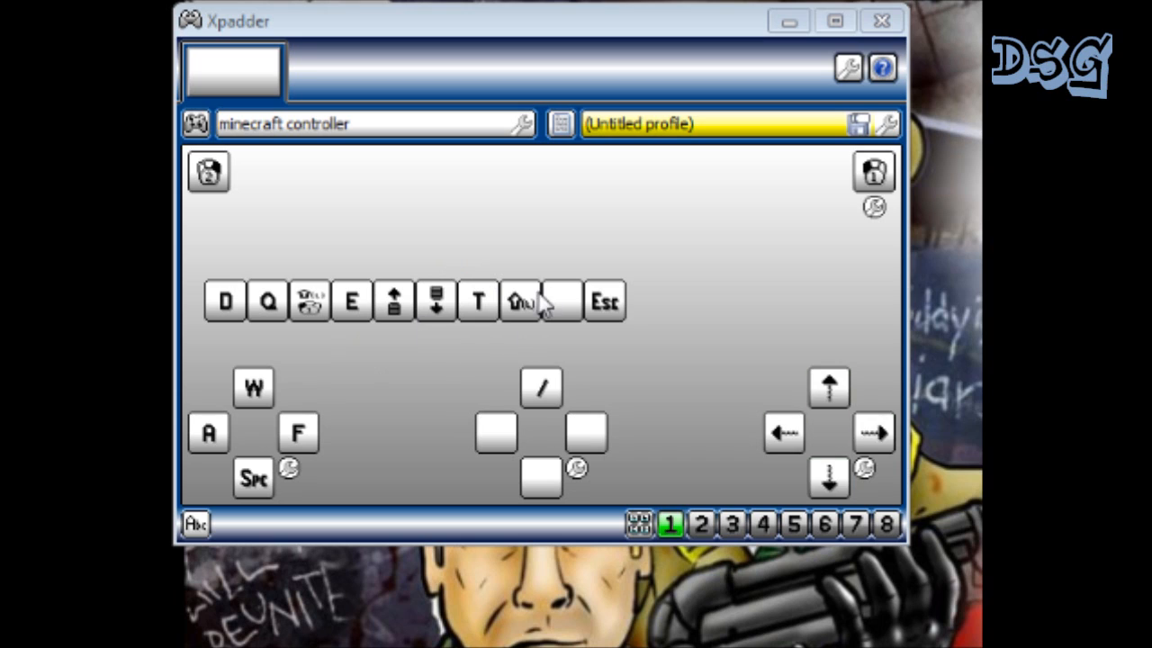
pyautogui.moveTo(562, 218)
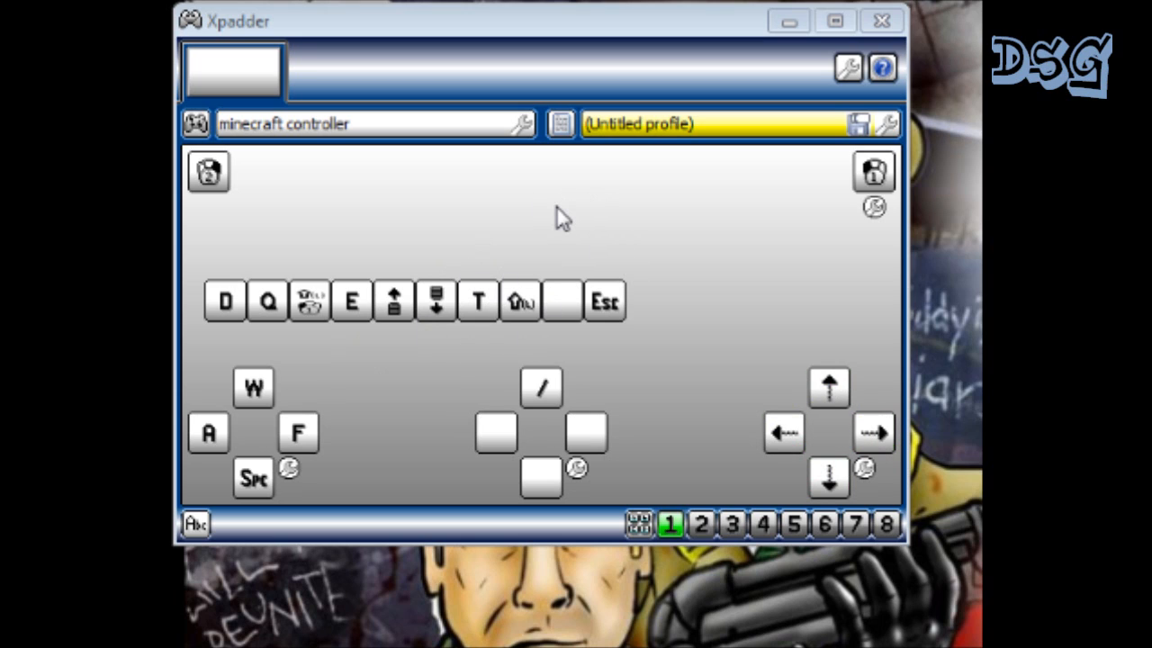
pyautogui.moveTo(500, 221)
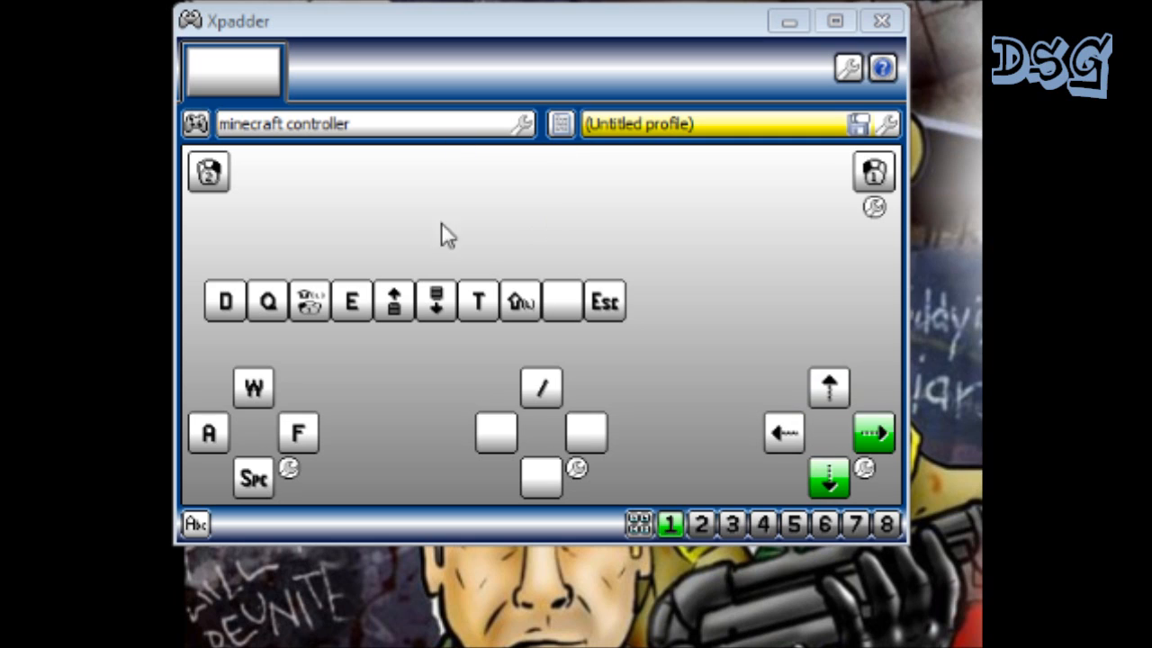
pyautogui.moveTo(373, 236)
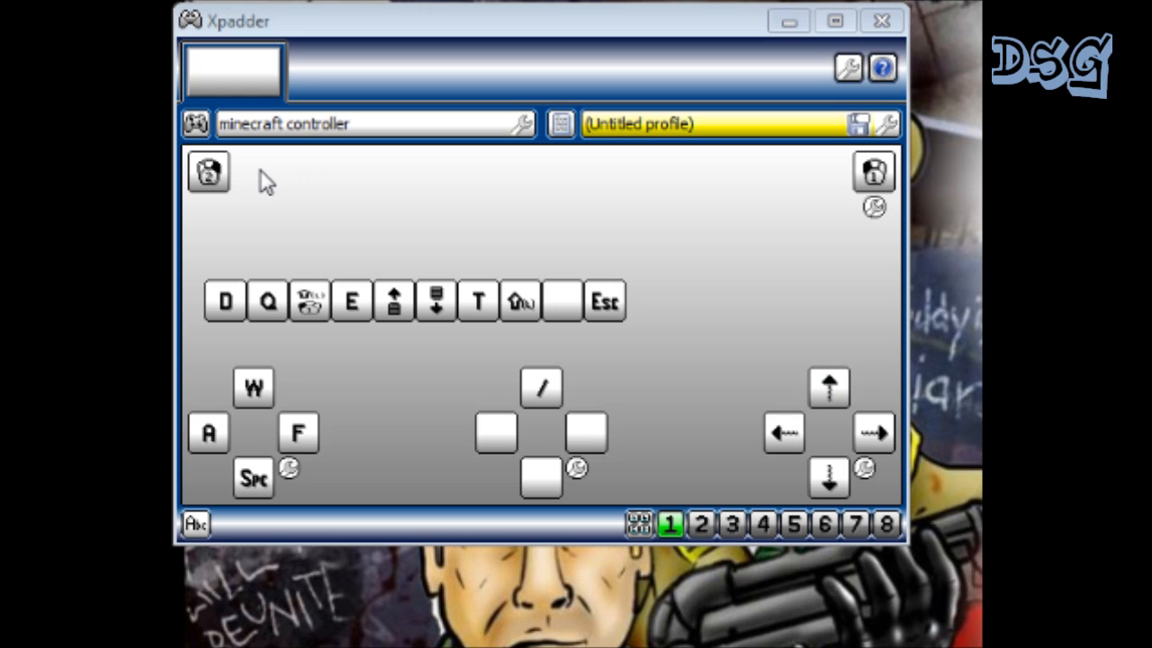
pyautogui.moveTo(477, 180)
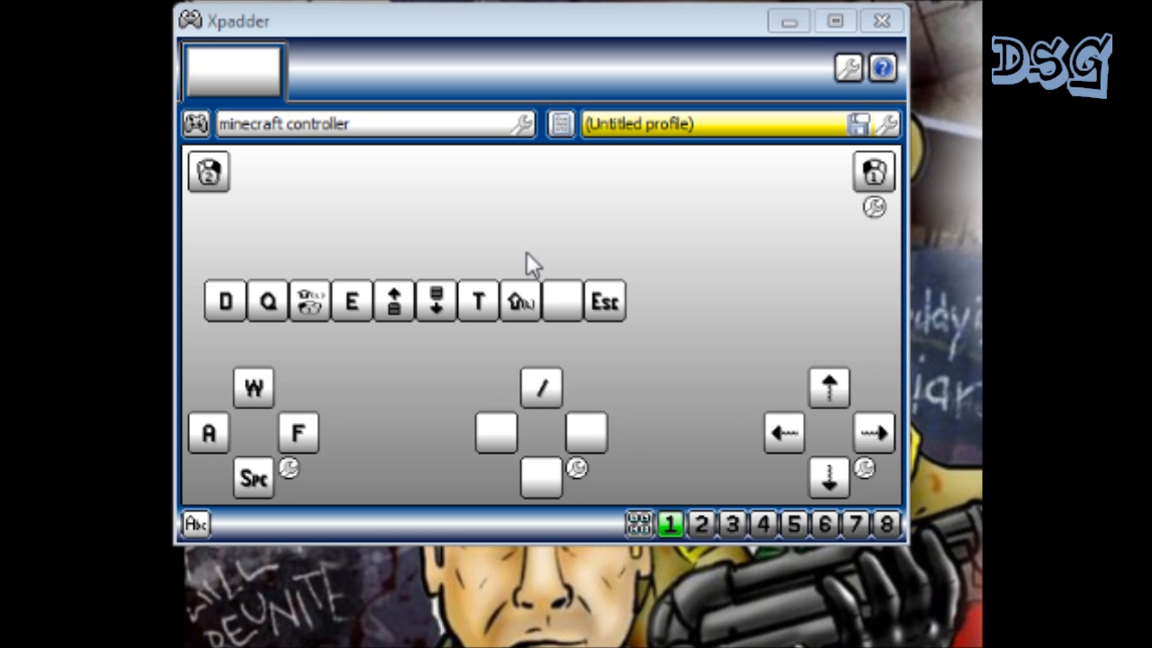
pyautogui.moveTo(400, 261)
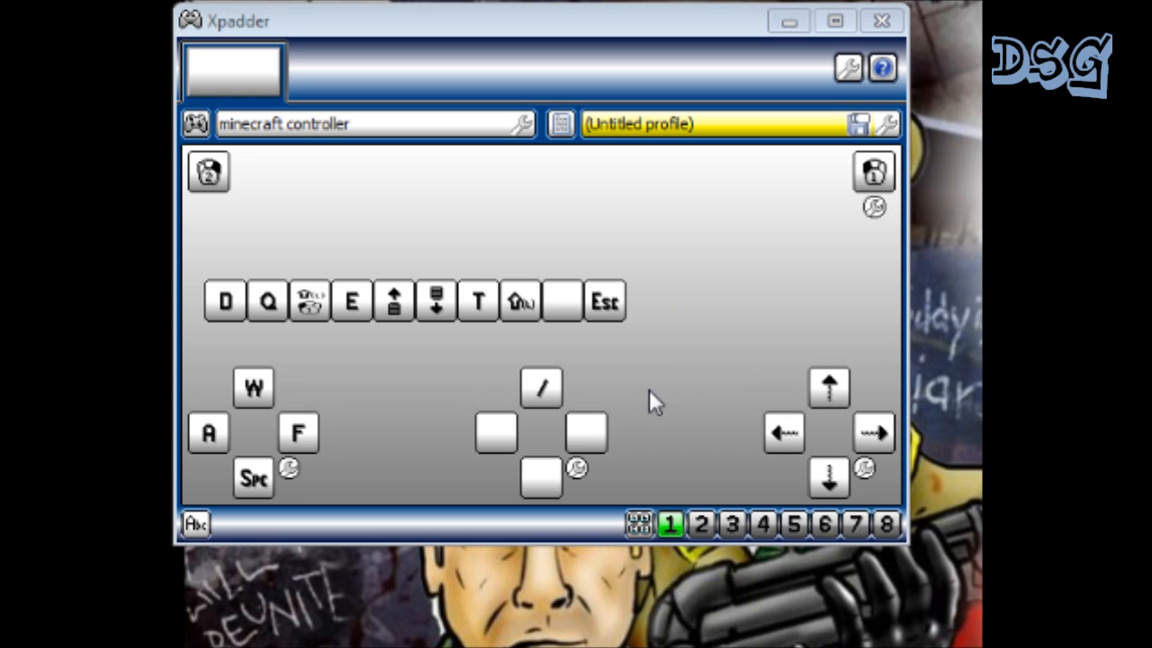
pyautogui.moveTo(669, 416)
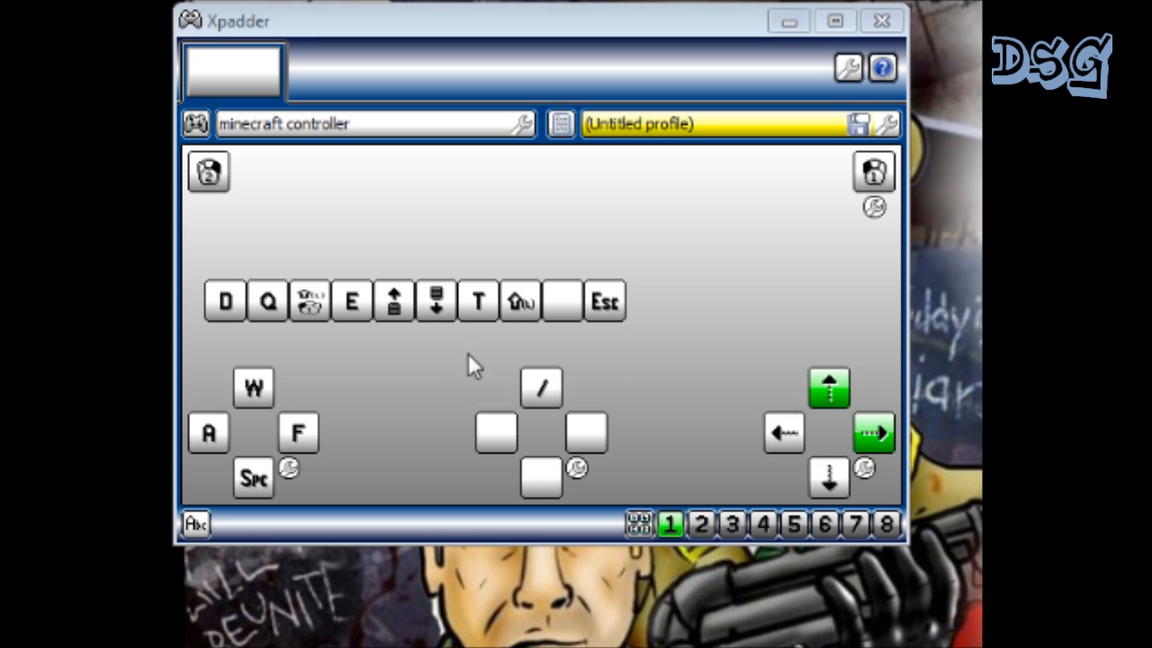
# Review the minecraft controller's settings pages, including Image, and close them without changes.
pyautogui.click(827, 387)
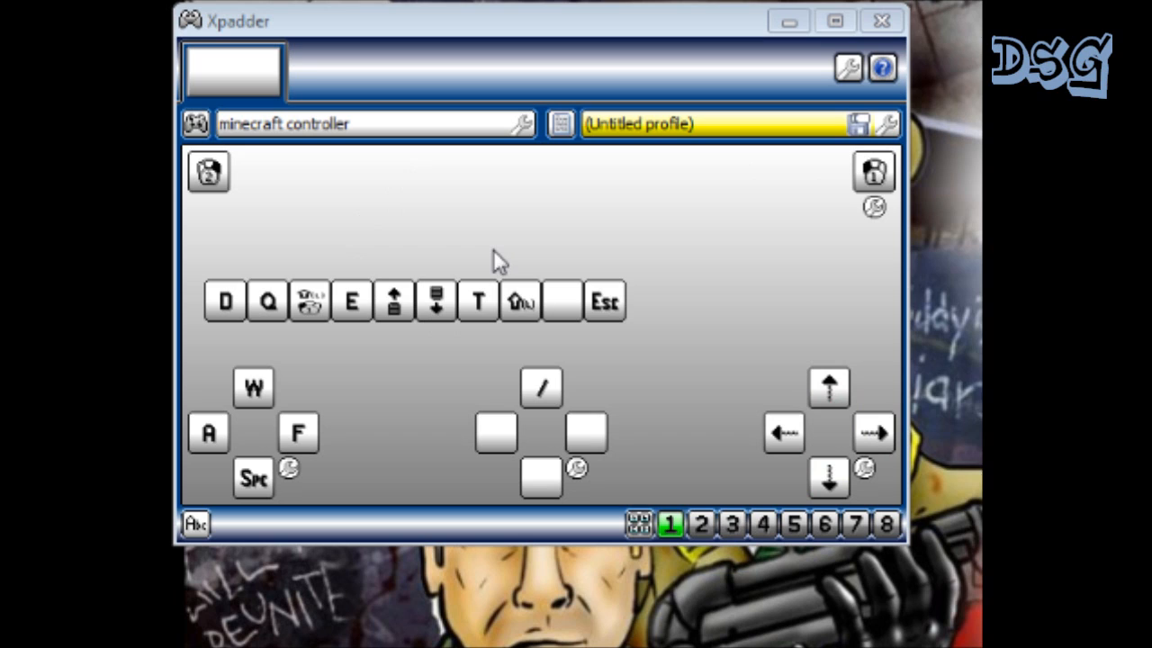
pyautogui.click(871, 433)
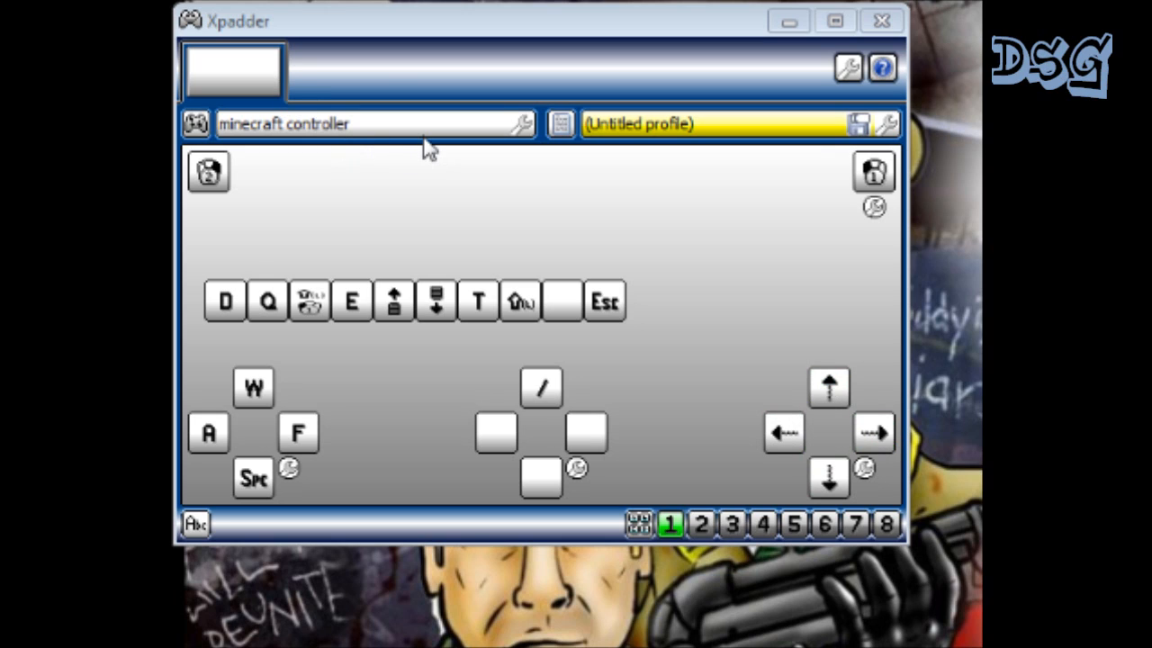
pyautogui.moveTo(327, 144)
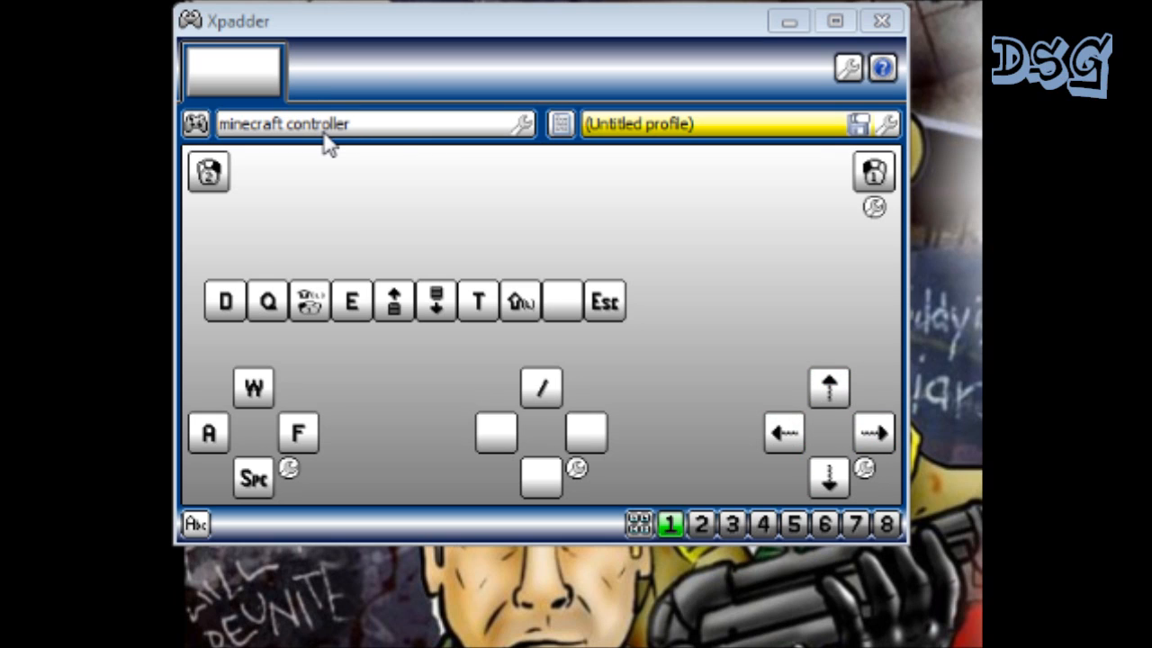
pyautogui.moveTo(578, 220)
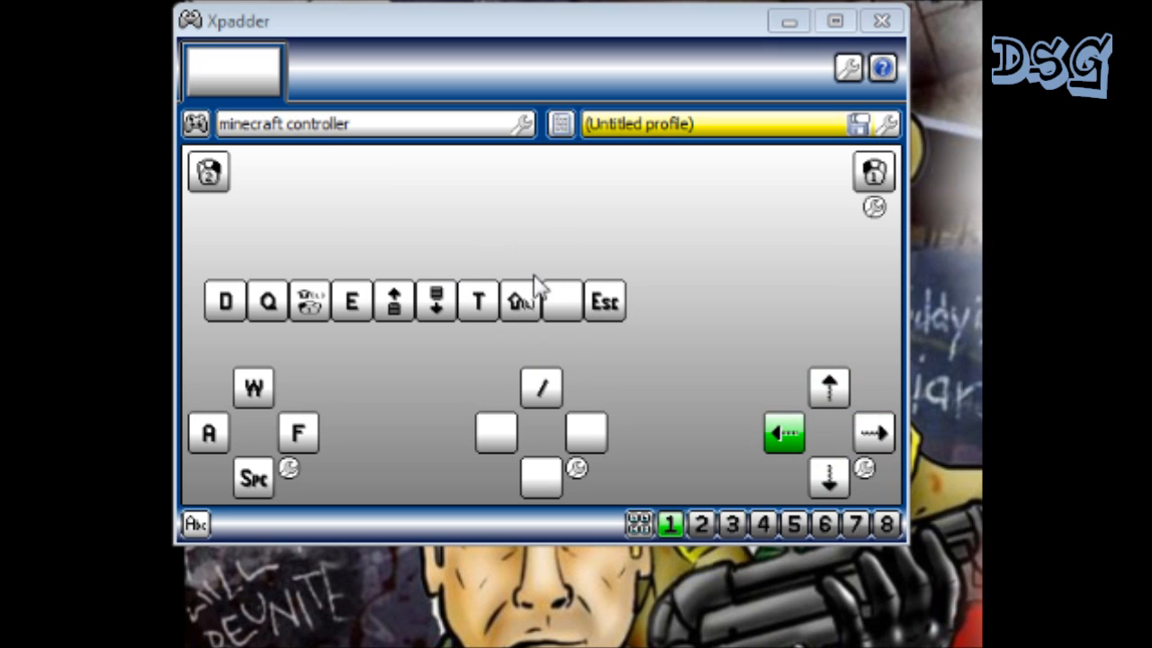
pyautogui.click(828, 477)
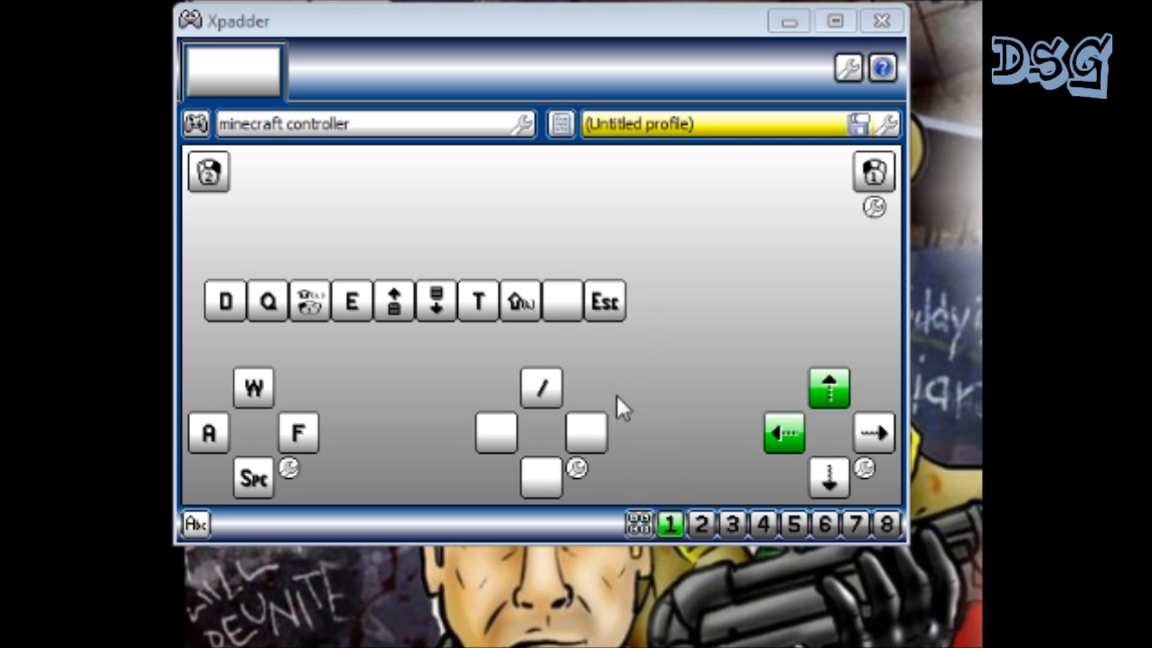
pyautogui.moveTo(657, 432)
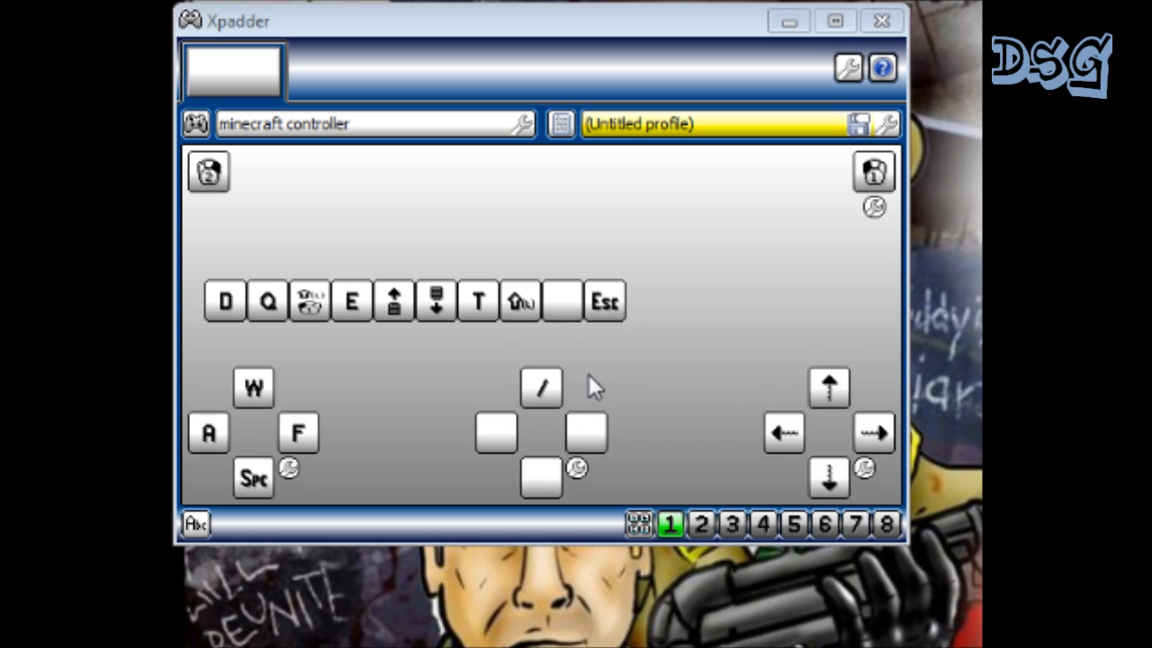
pyautogui.moveTo(547, 320)
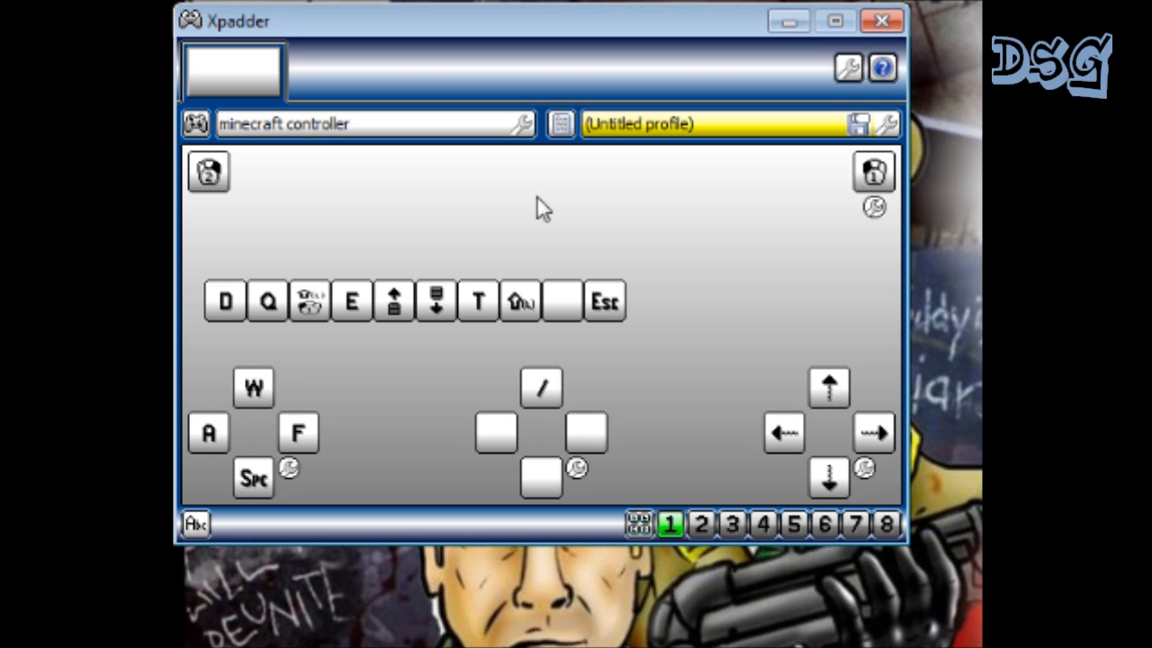
pyautogui.click(224, 300)
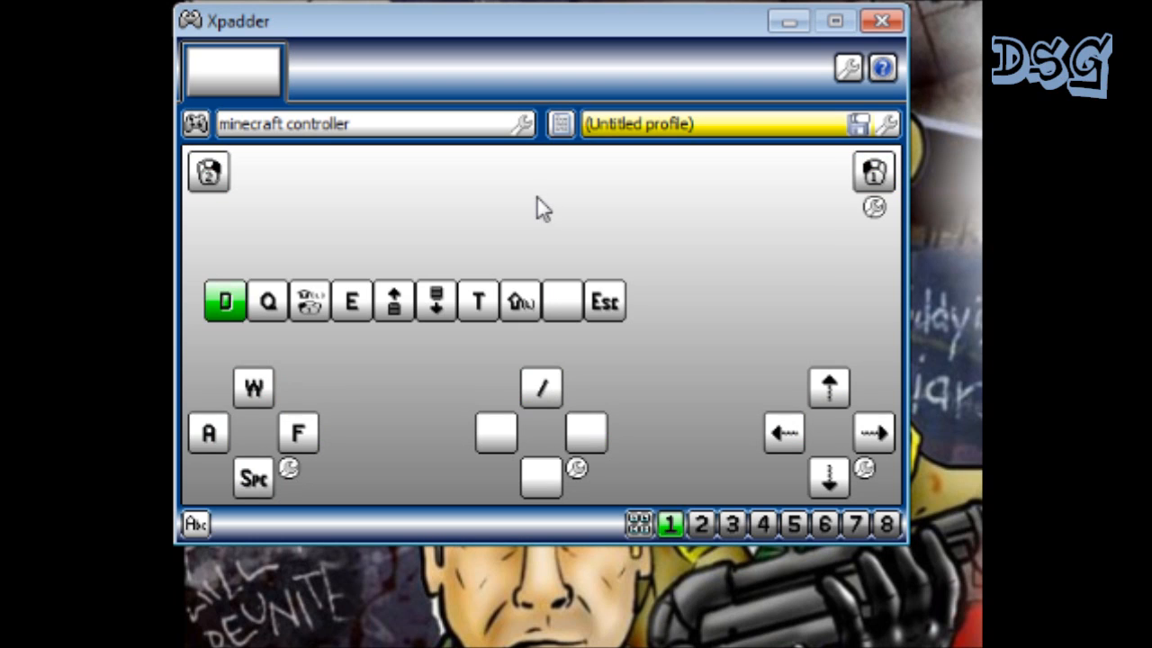
pyautogui.click(224, 301)
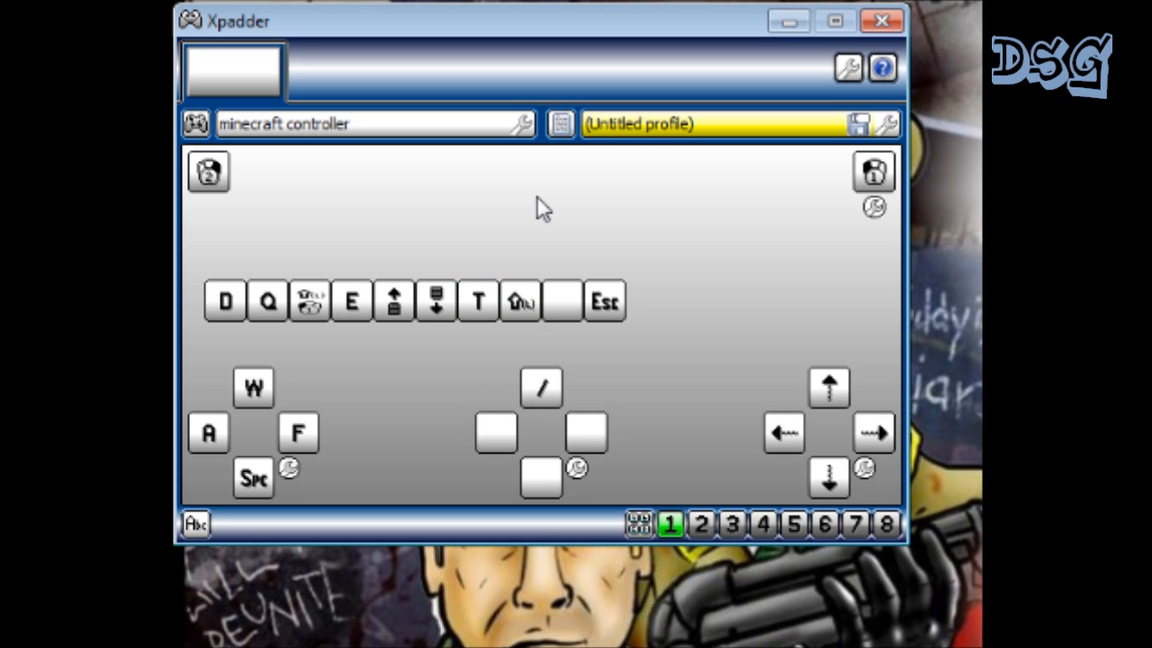
pyautogui.click(540, 388)
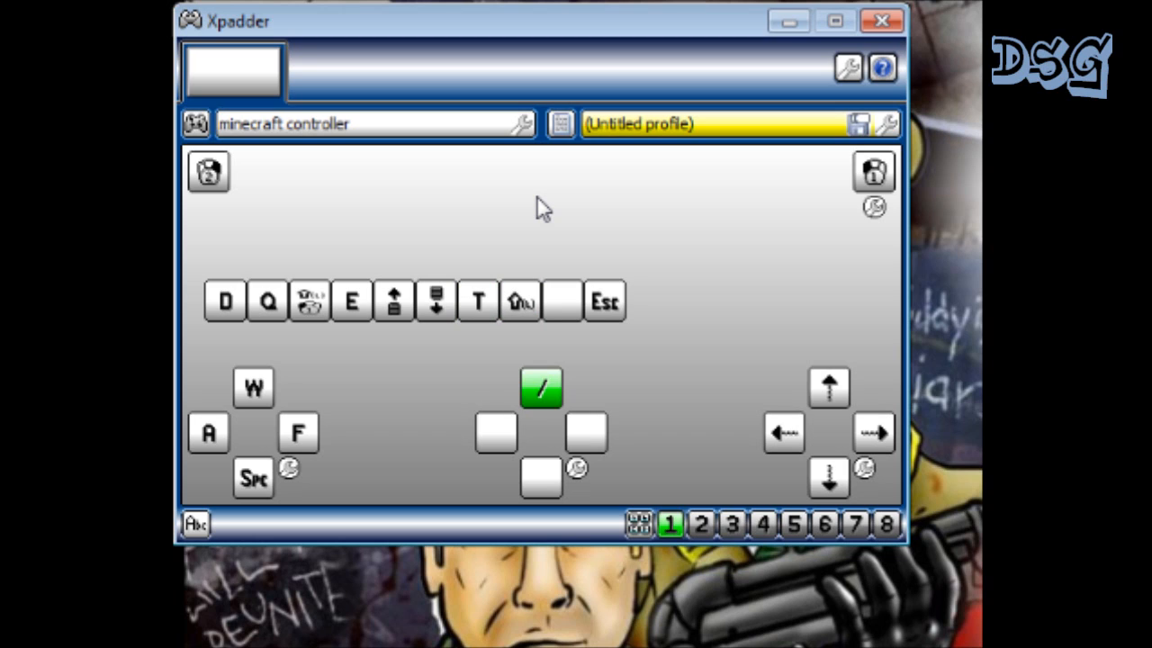
pyautogui.click(540, 388)
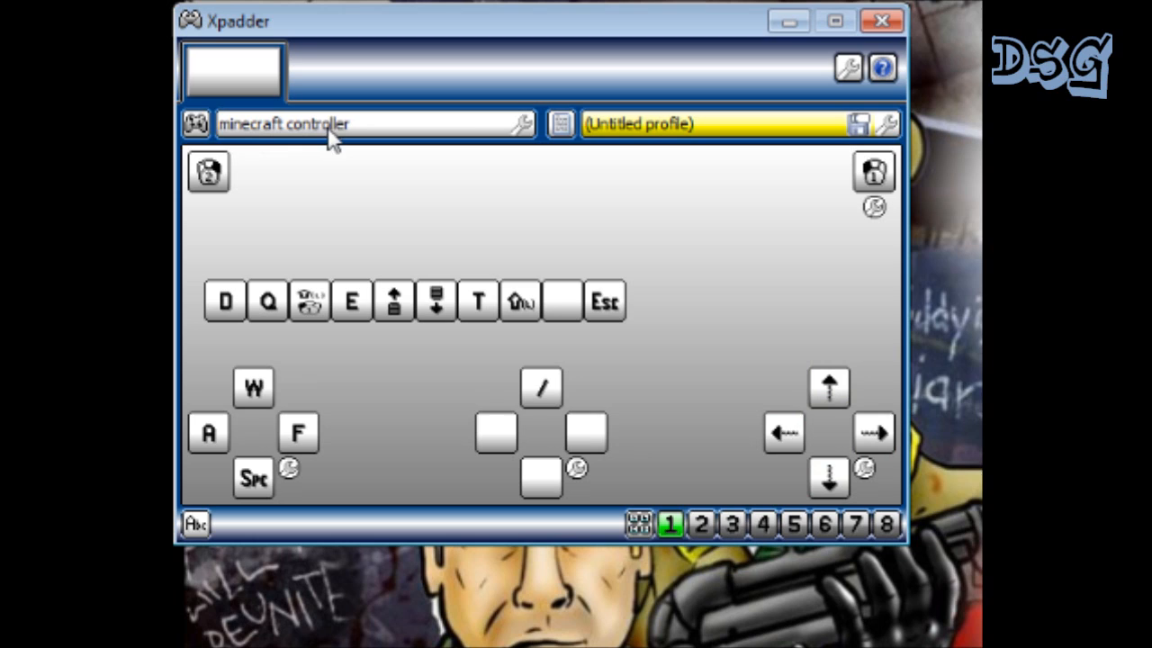
pyautogui.moveTo(323, 139)
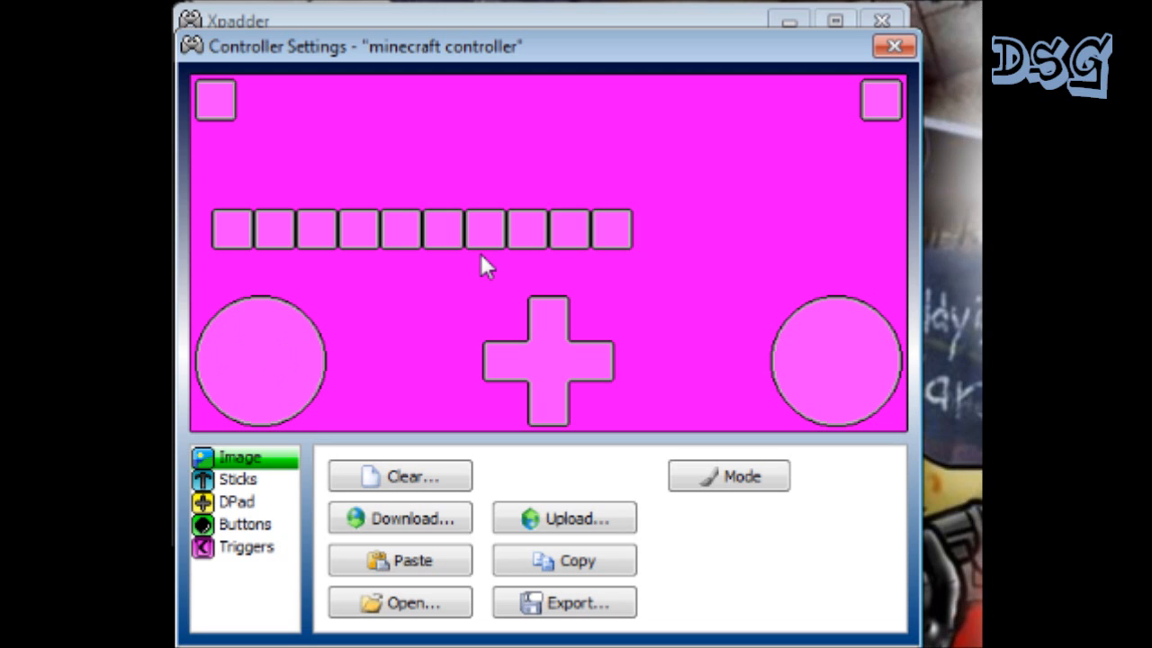
pyautogui.moveTo(555, 304)
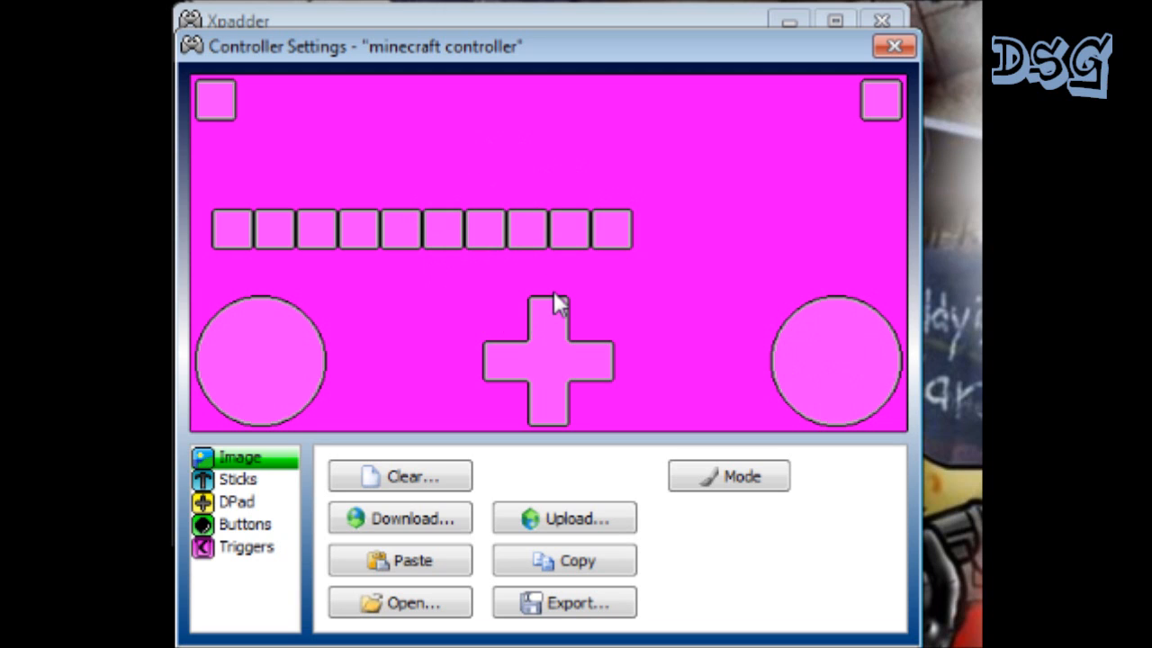
pyautogui.moveTo(522, 247)
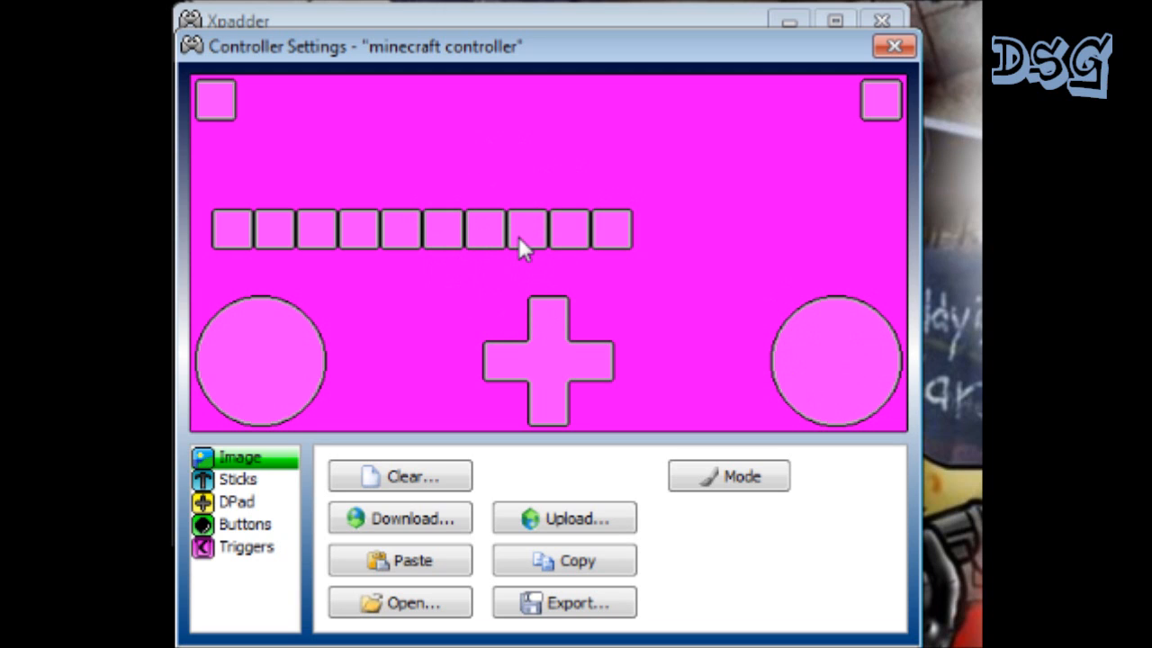
pyautogui.moveTo(436, 383)
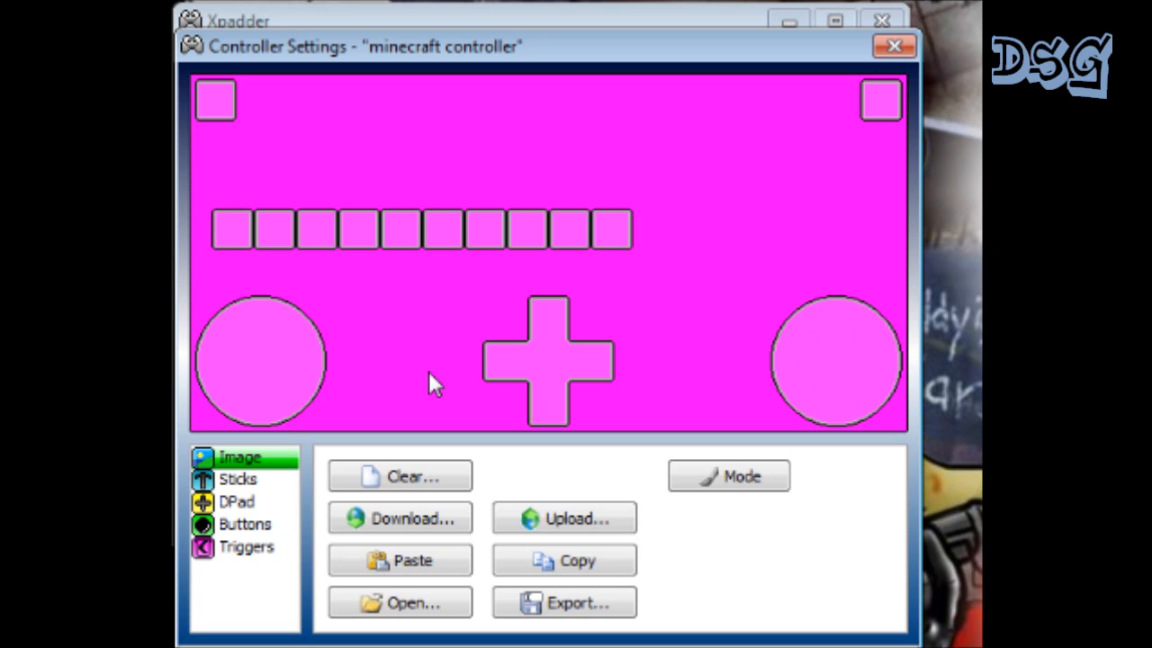
pyautogui.click(486, 229)
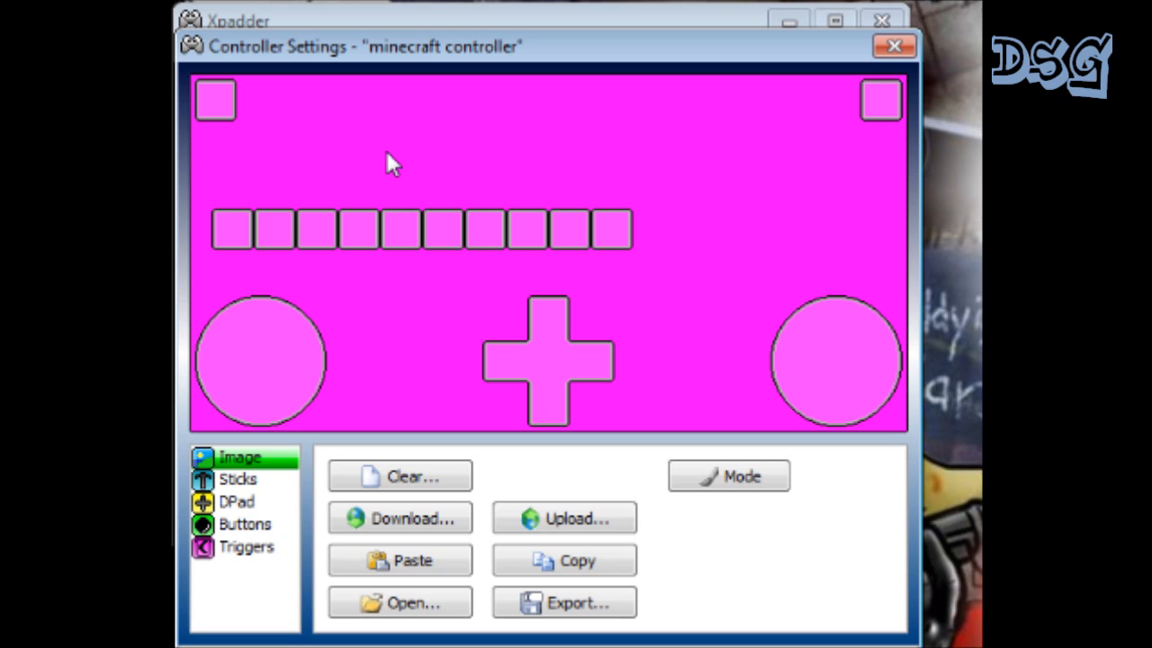
pyautogui.moveTo(468, 193)
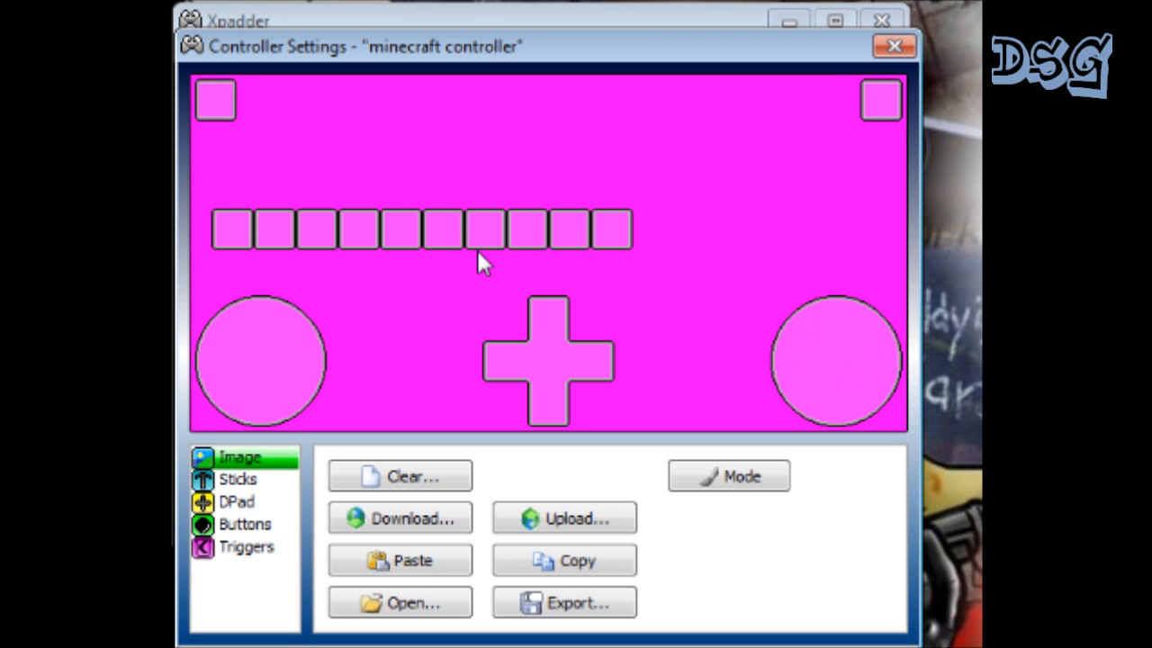
pyautogui.click(892, 46)
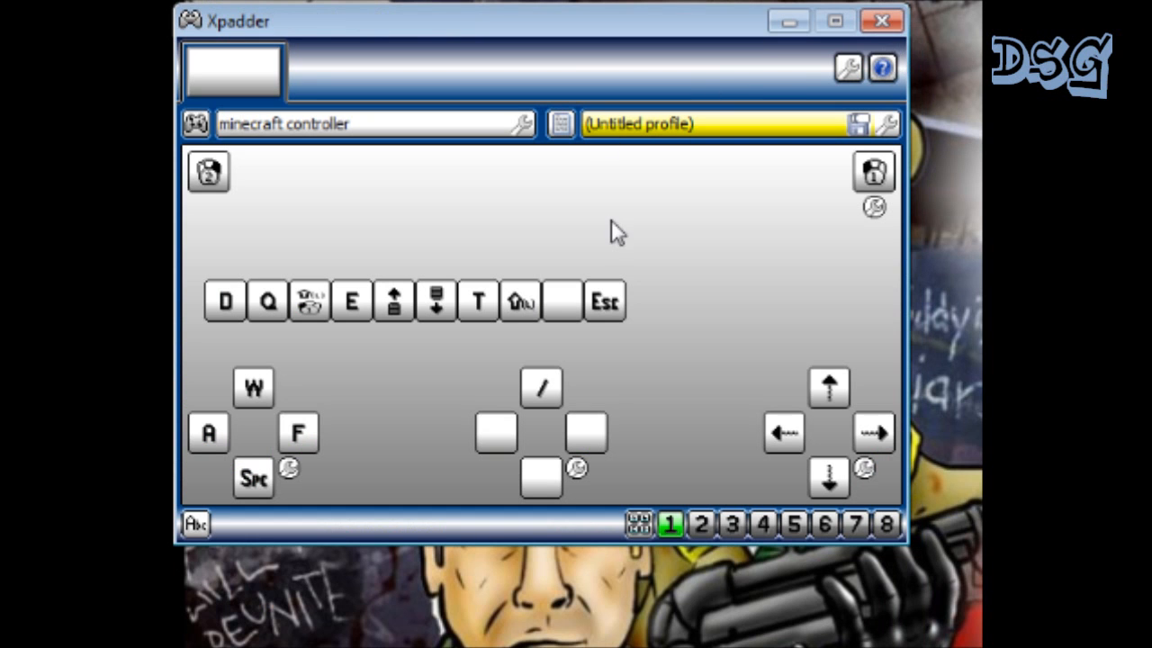
pyautogui.moveTo(567, 319)
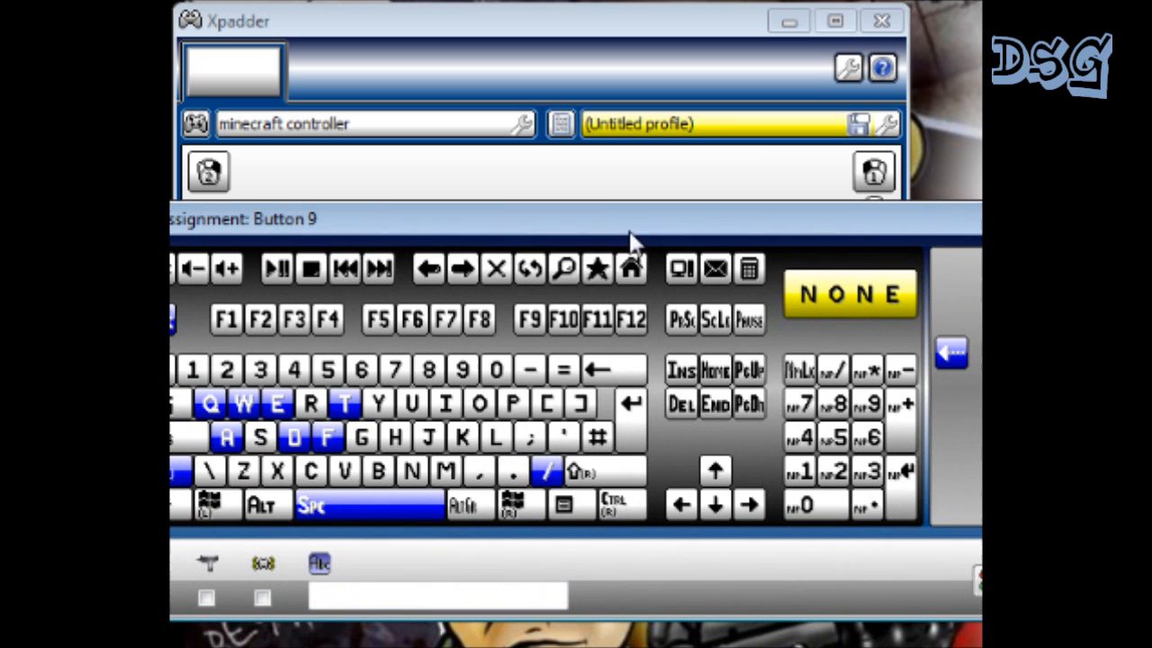
pyautogui.moveTo(513, 402)
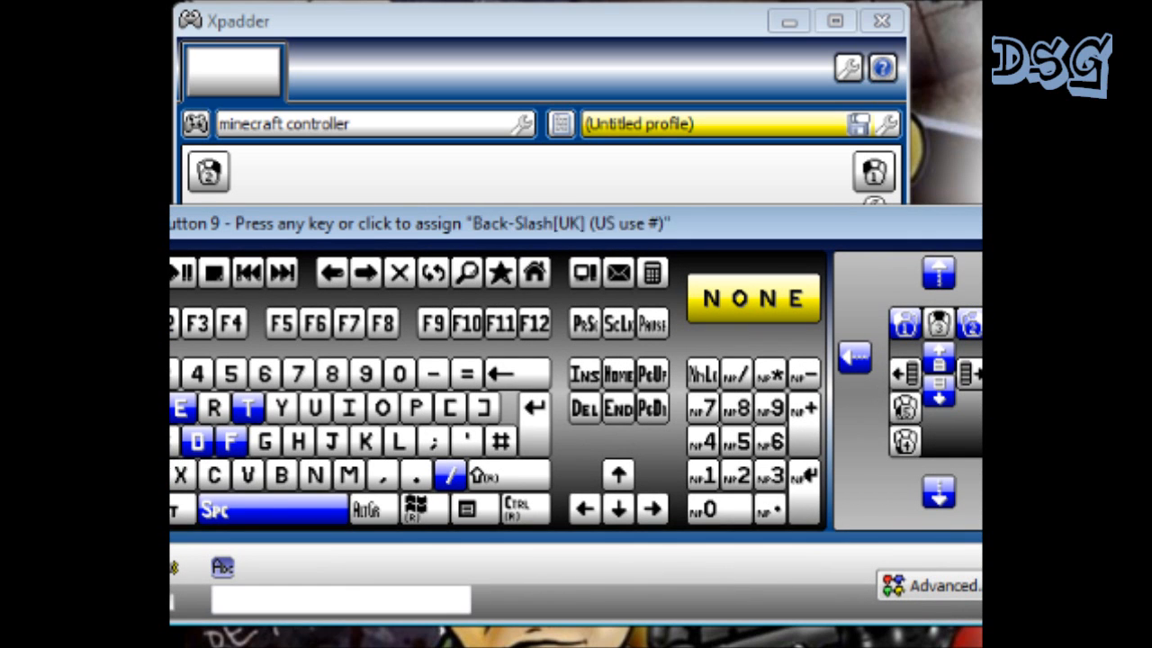
# Browse Button 9's on-screen keyboard and close it, leaving Button 9 unassigned.
pyautogui.click(232, 441)
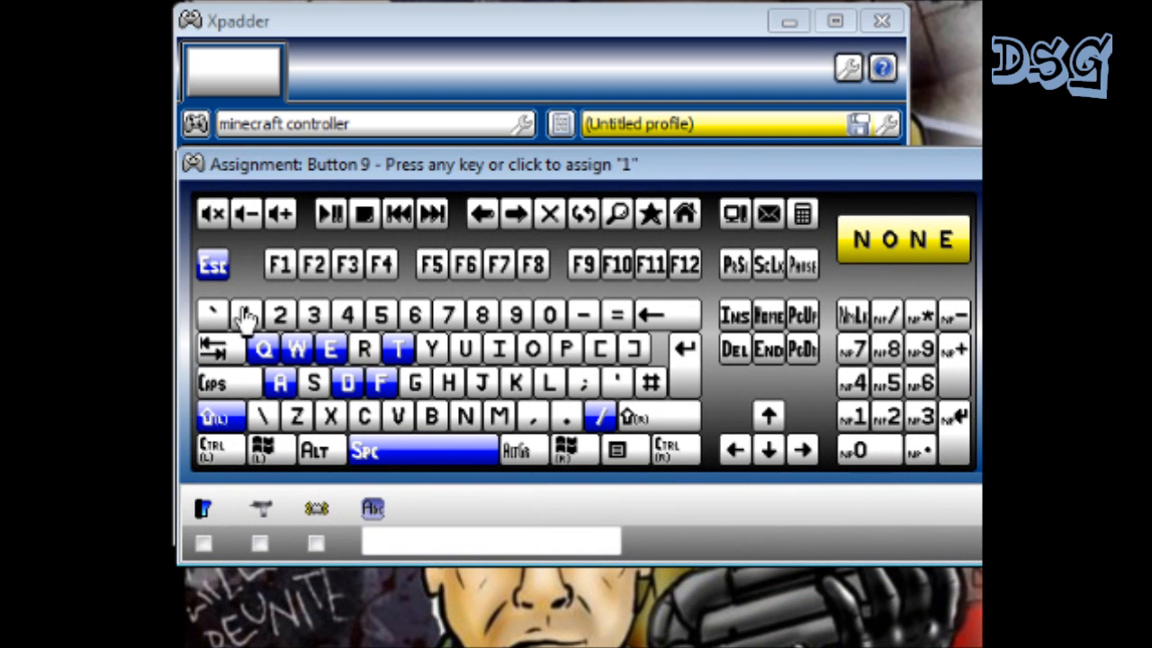
pyautogui.click(216, 416)
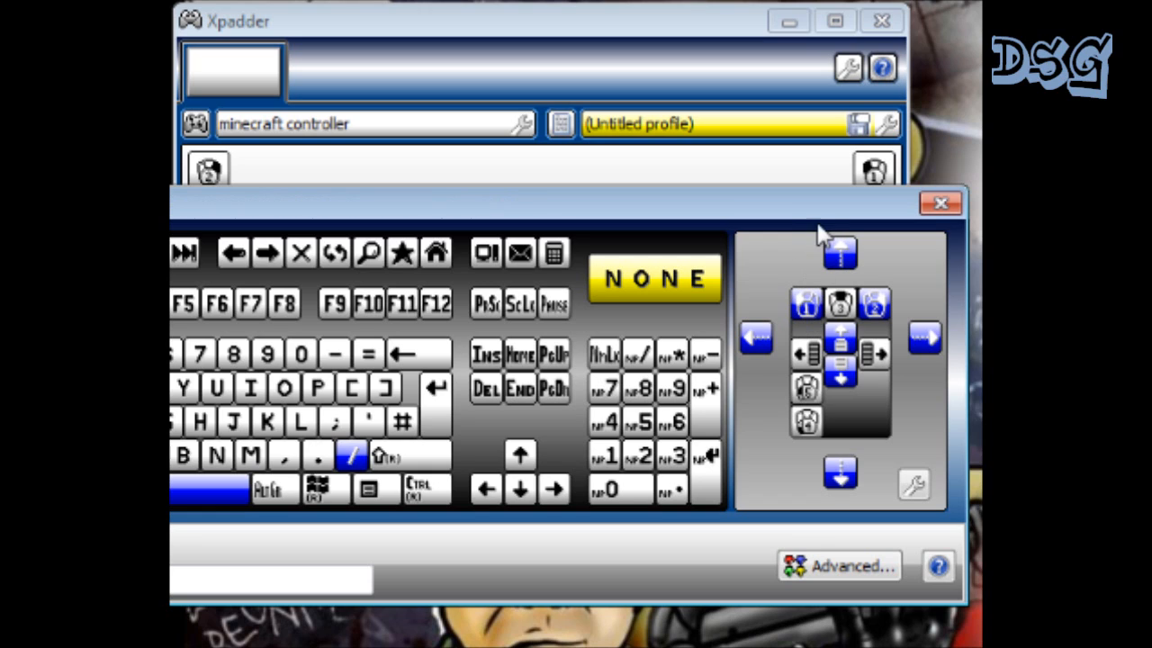
pyautogui.moveTo(871, 220)
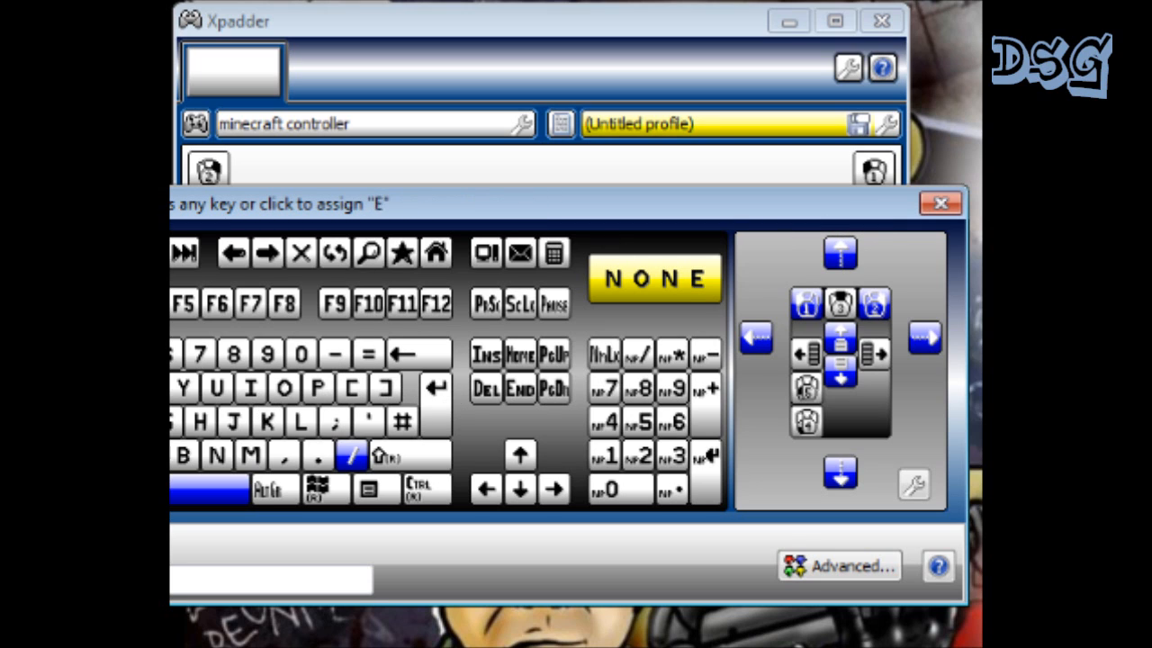
pyautogui.click(214, 389)
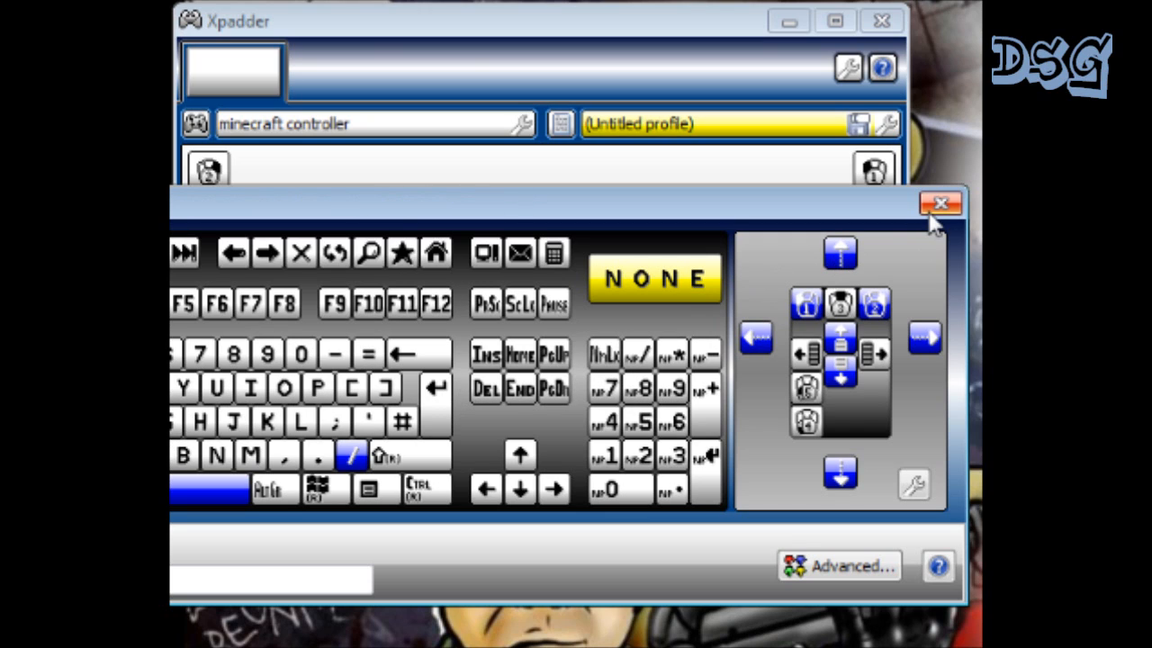
pyautogui.click(941, 202)
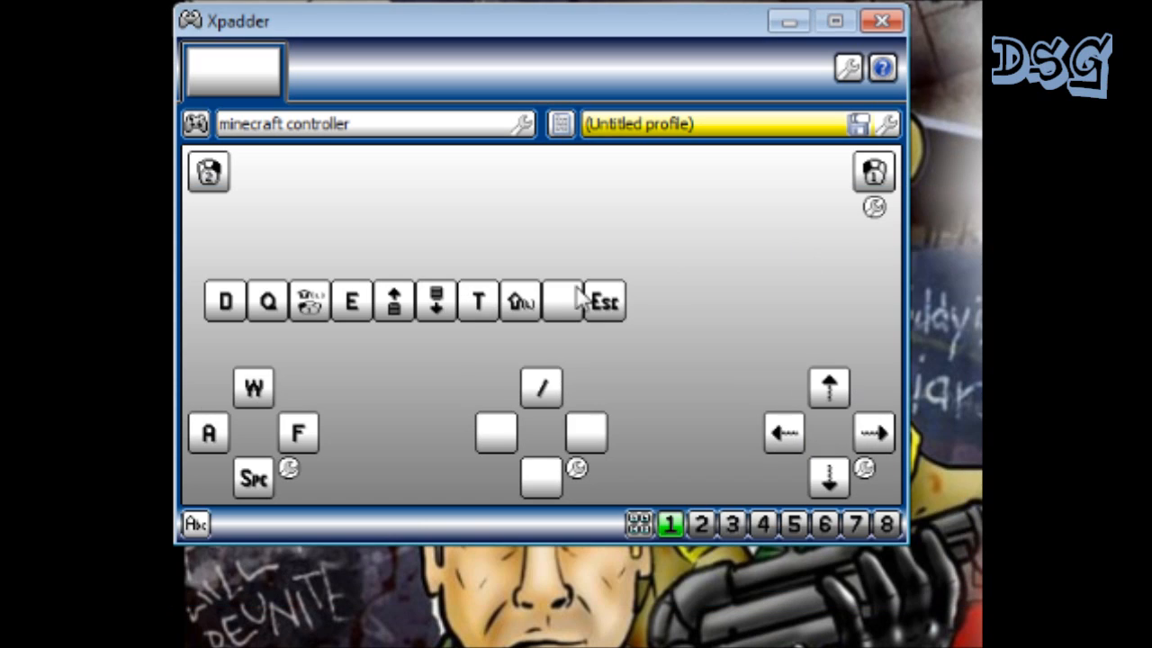
pyautogui.moveTo(387, 407)
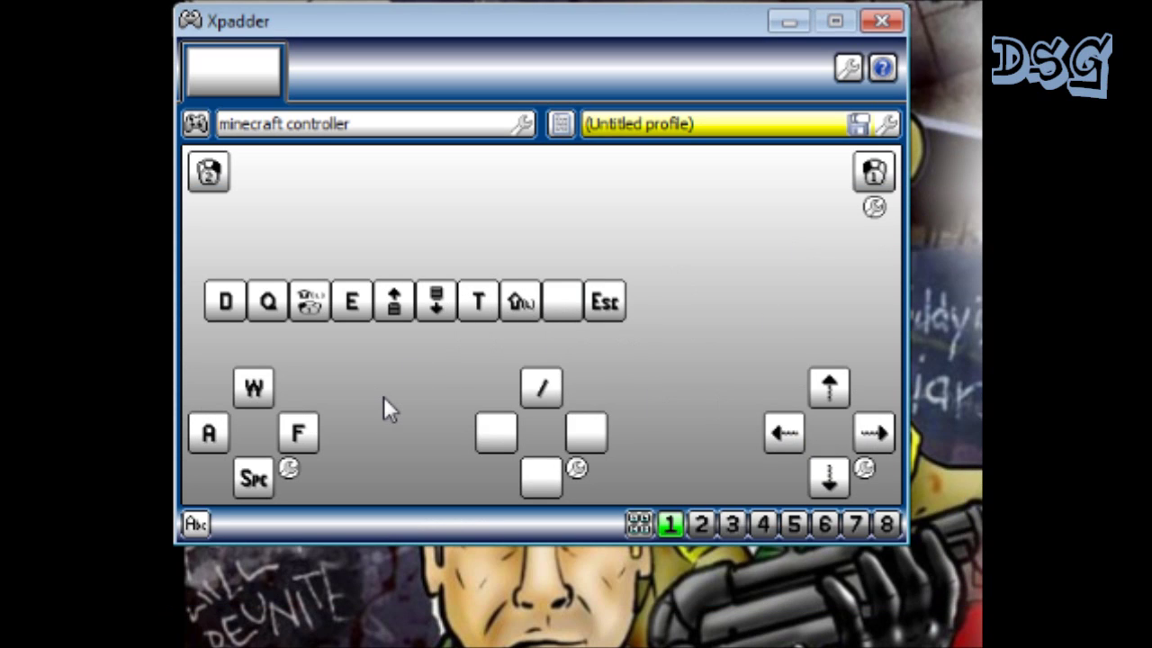
pyautogui.moveTo(306, 135)
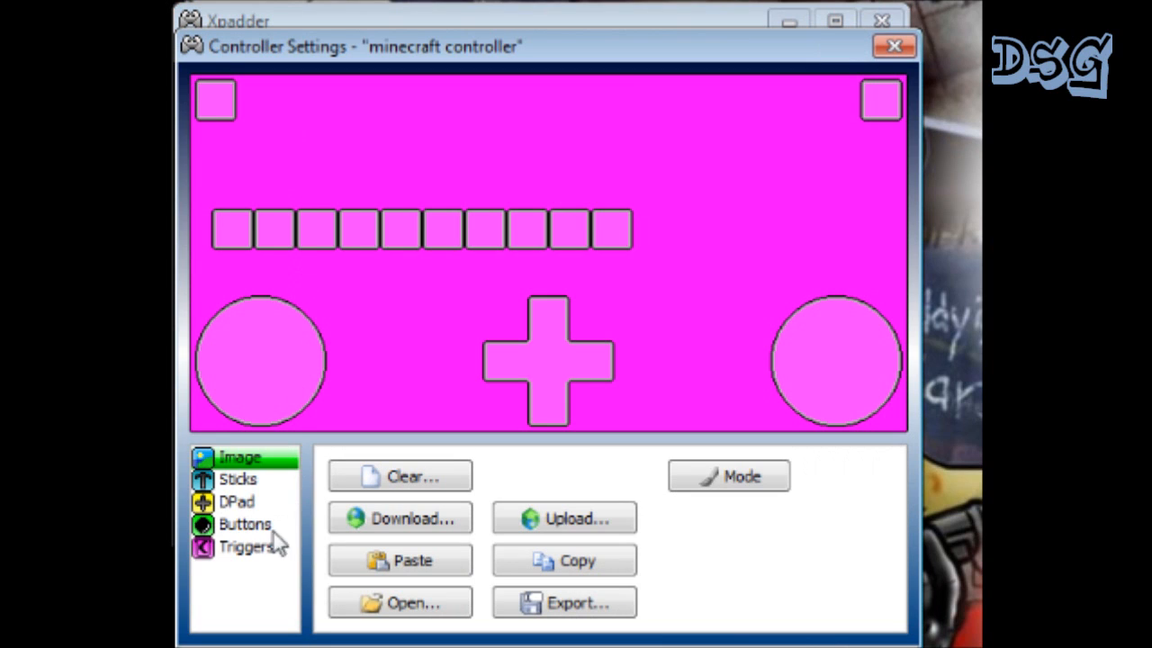
# Confirm both sticks are enabled on axes X/Y and RX/RY, then close settings.
pyautogui.click(237, 479)
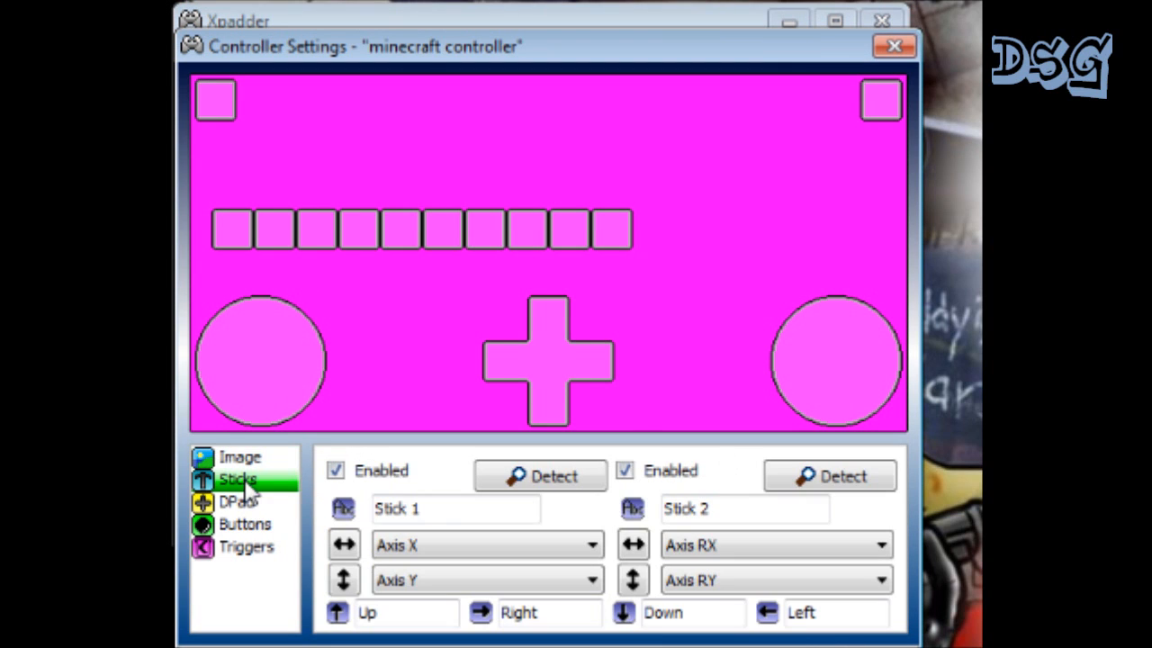
pyautogui.click(743, 508)
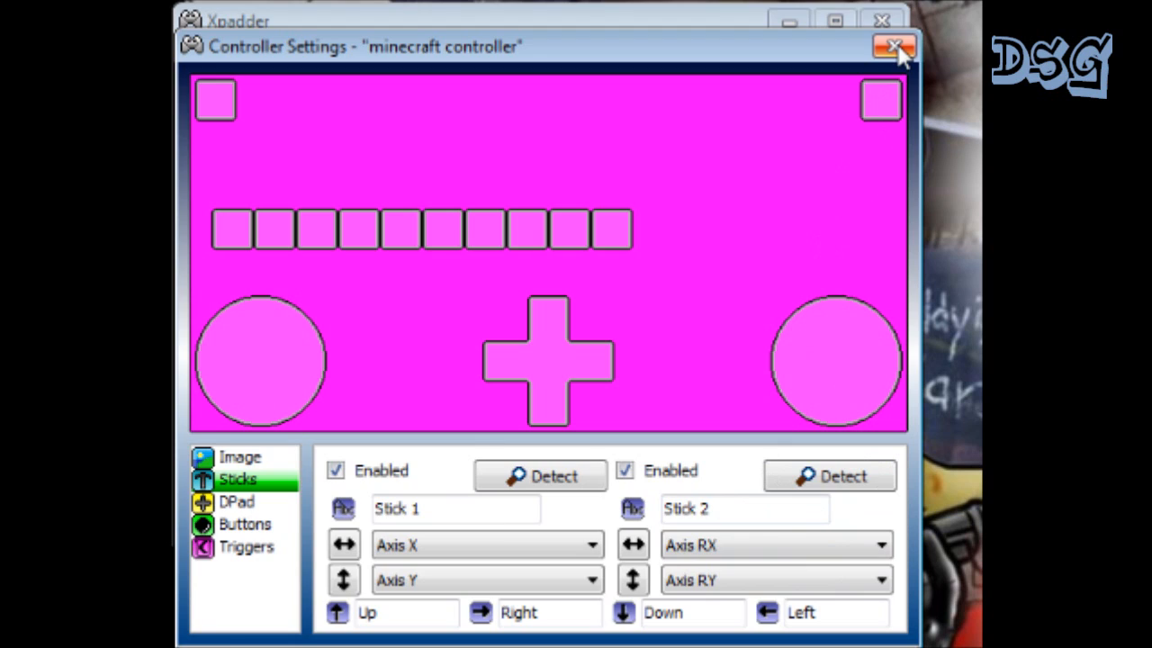
pyautogui.click(893, 46)
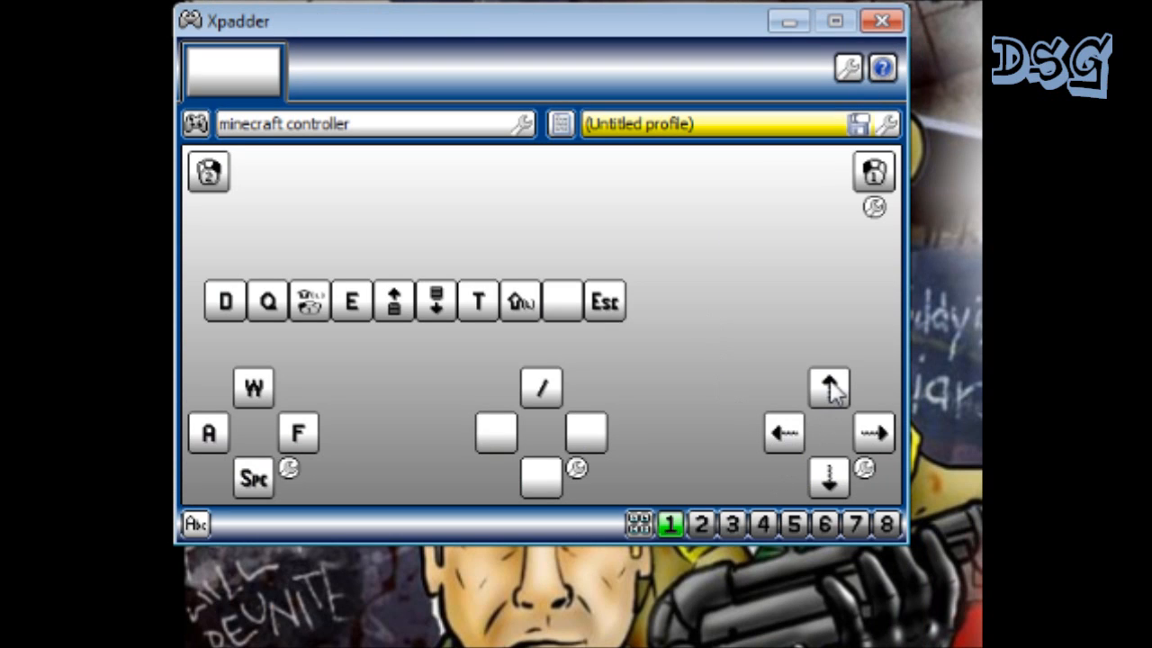
pyautogui.moveTo(869, 477)
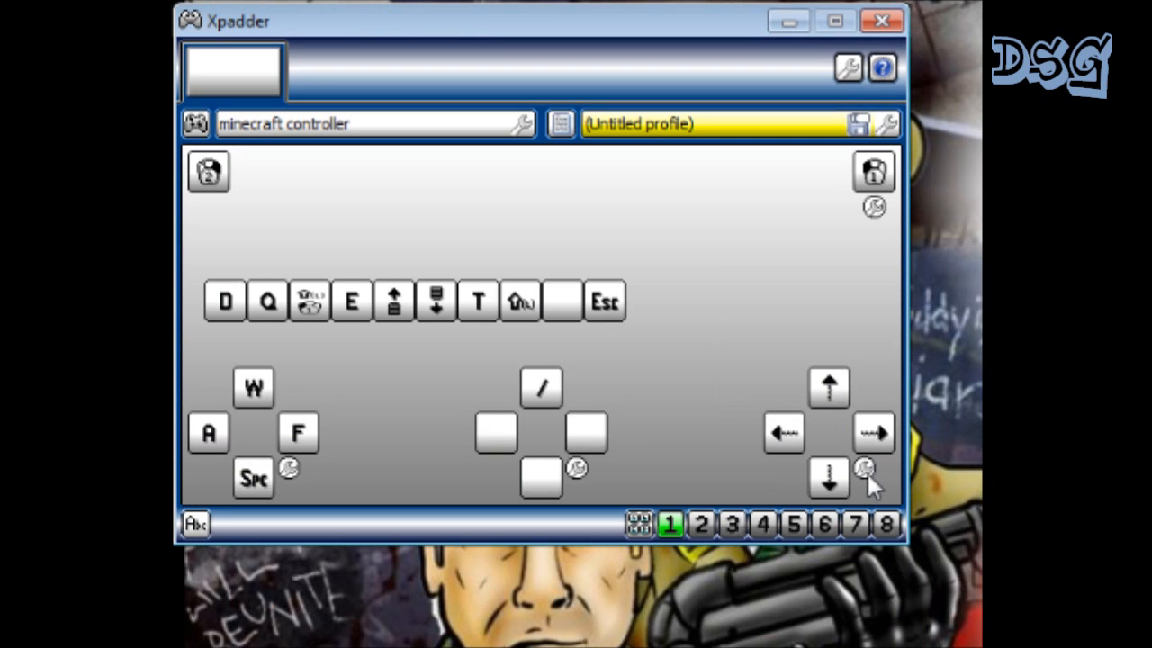
pyautogui.moveTo(871, 482)
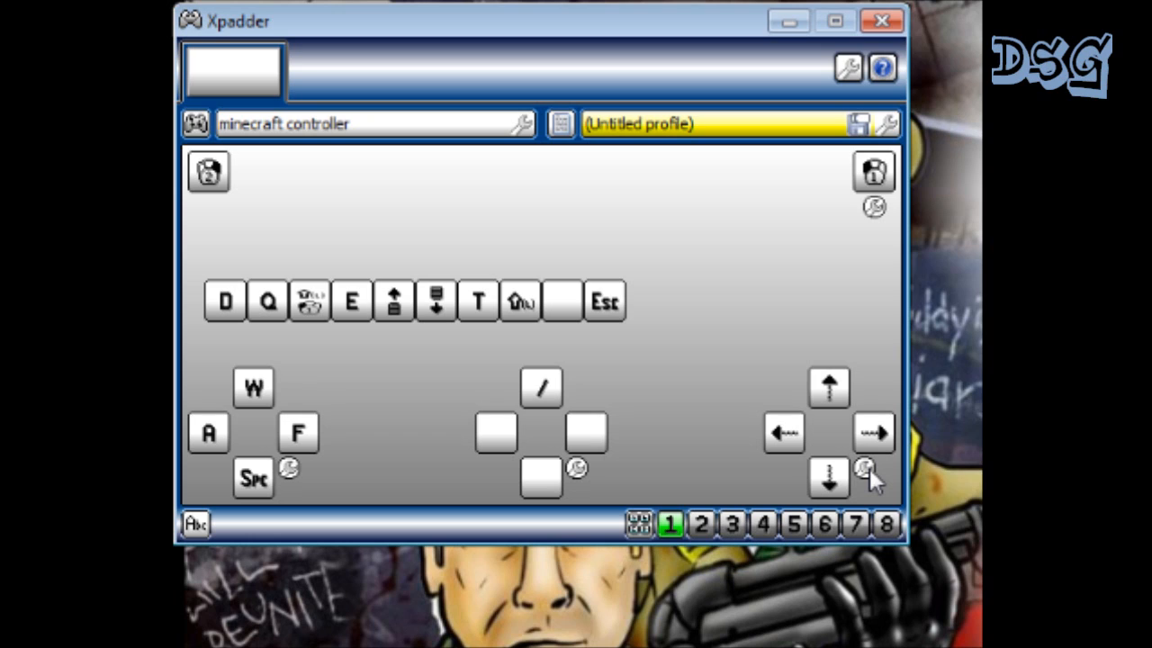
pyautogui.moveTo(724, 326)
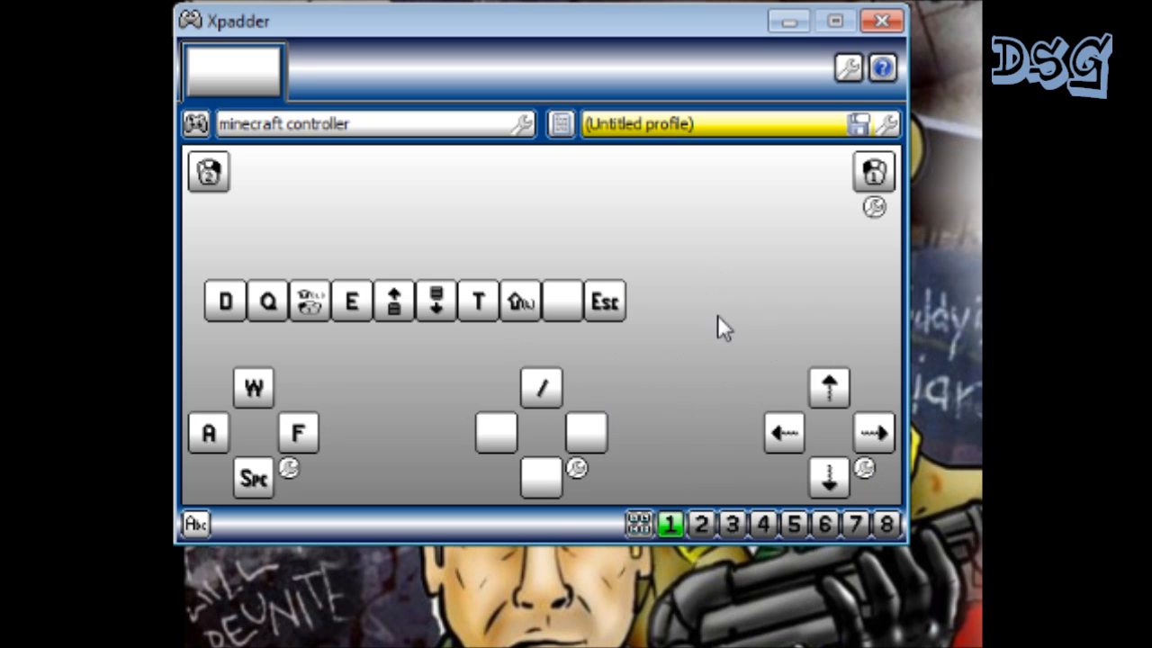
pyautogui.click(863, 468)
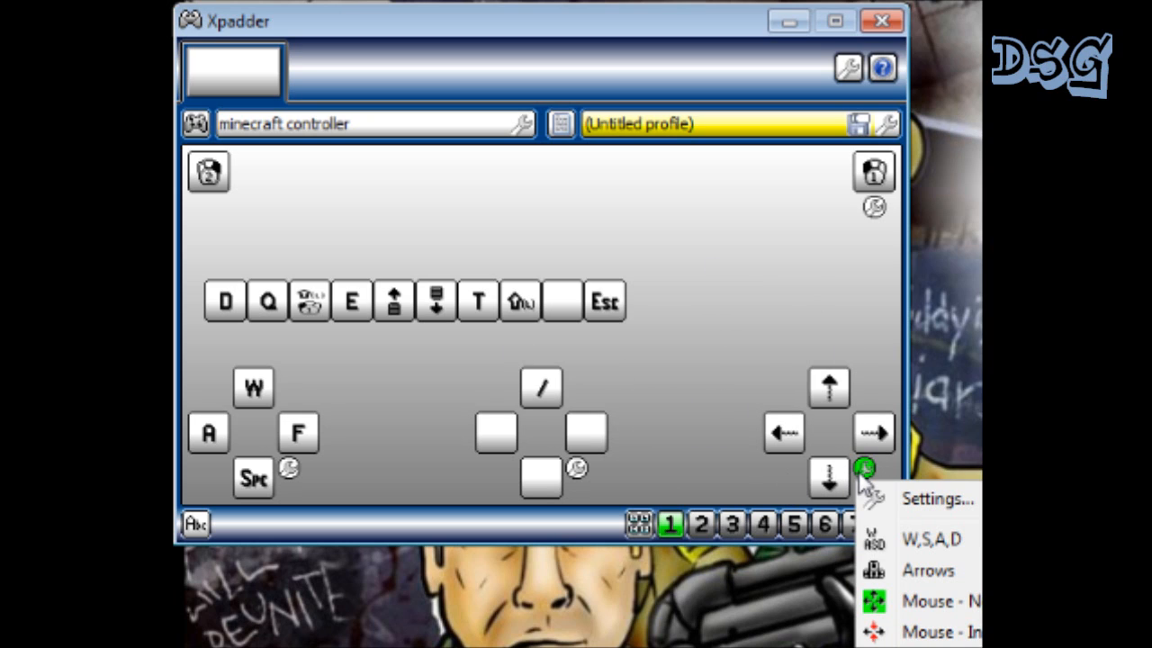
pyautogui.moveTo(716, 402)
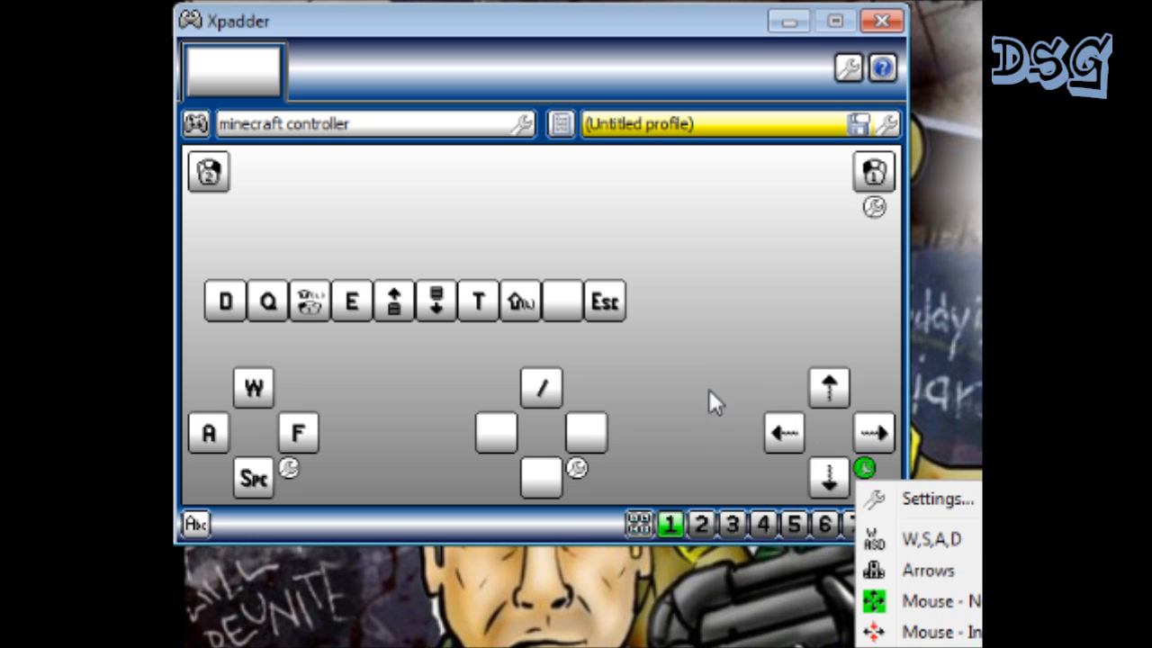
pyautogui.moveTo(940, 601)
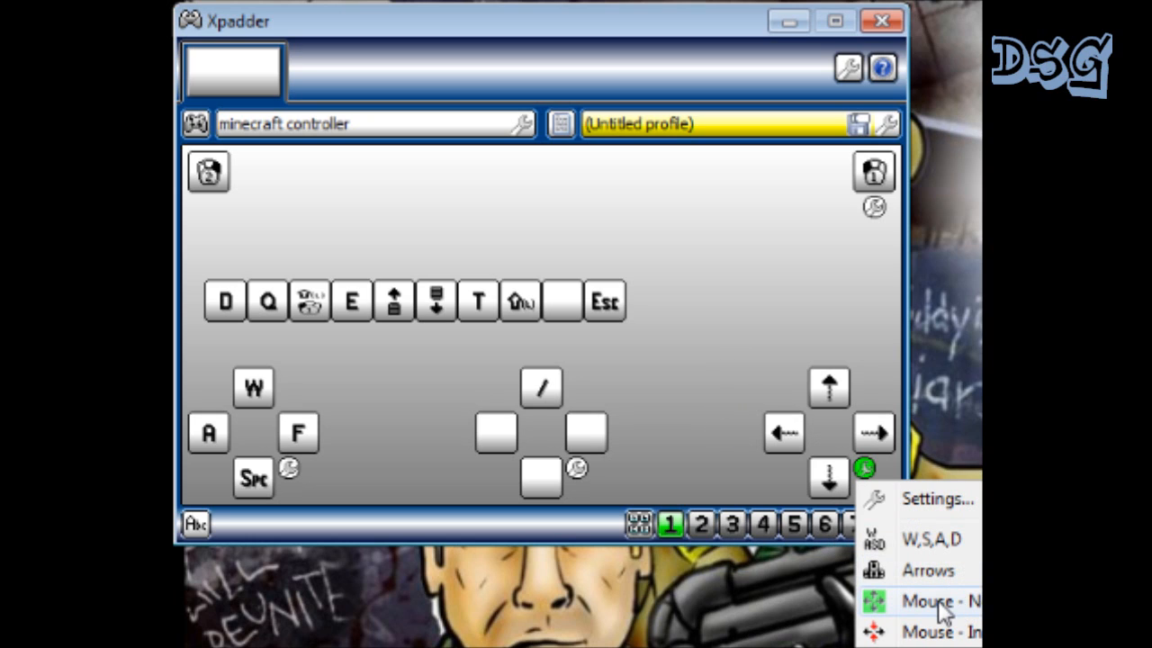
pyautogui.moveTo(927, 570)
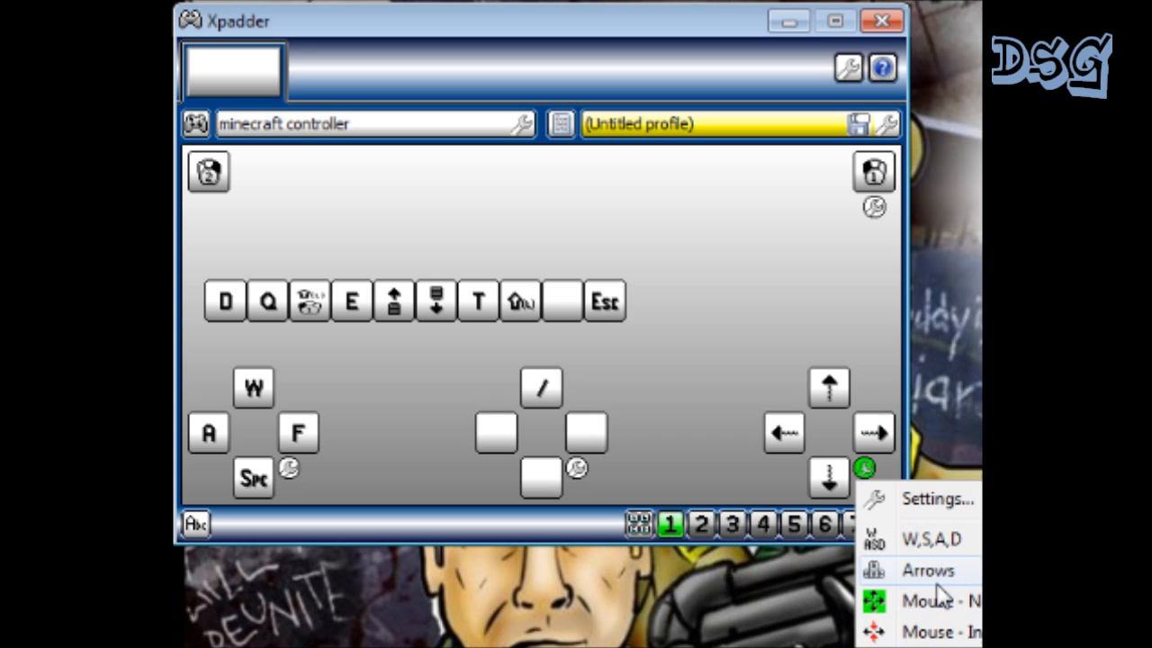
pyautogui.moveTo(941, 594)
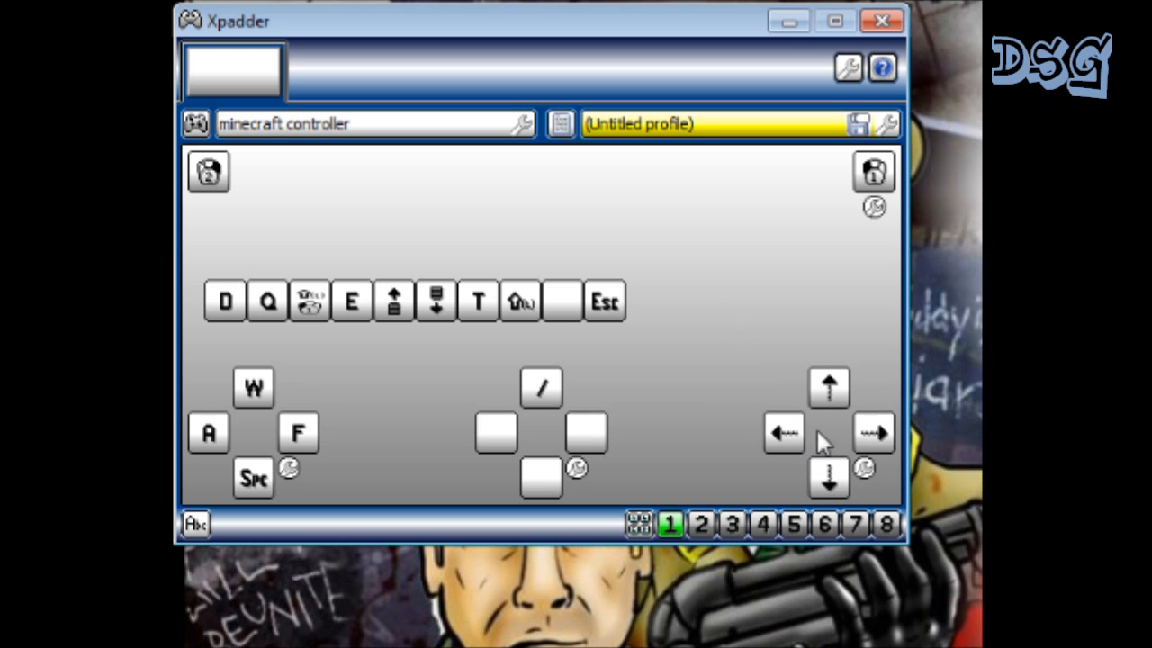
pyautogui.moveTo(806, 383)
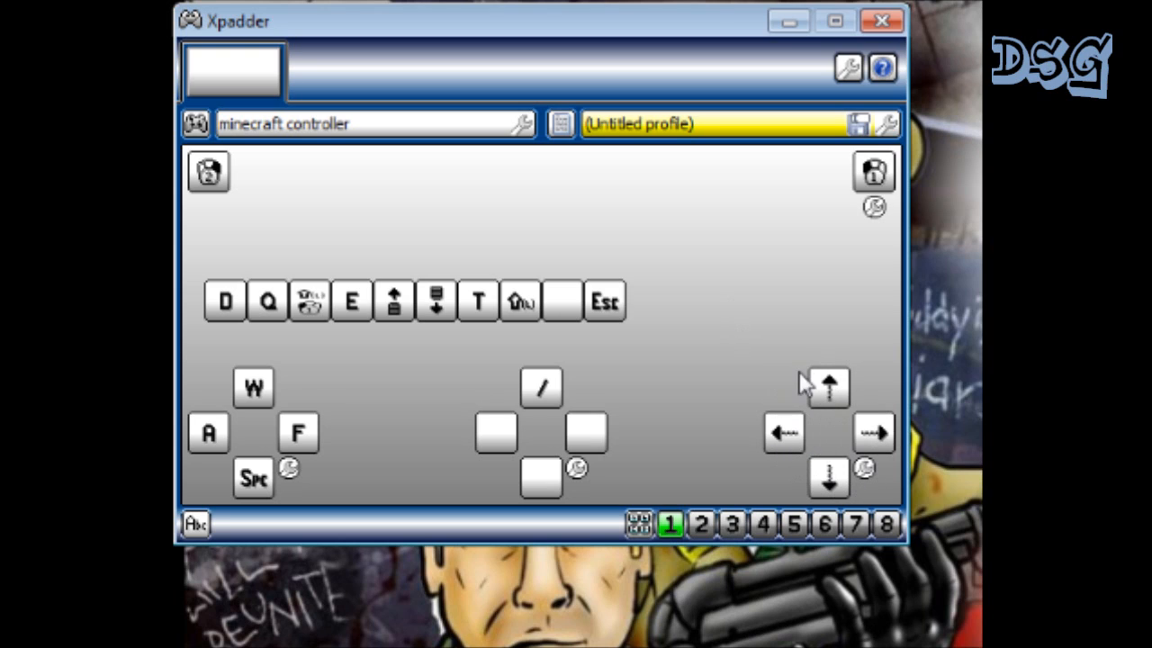
pyautogui.moveTo(717, 444)
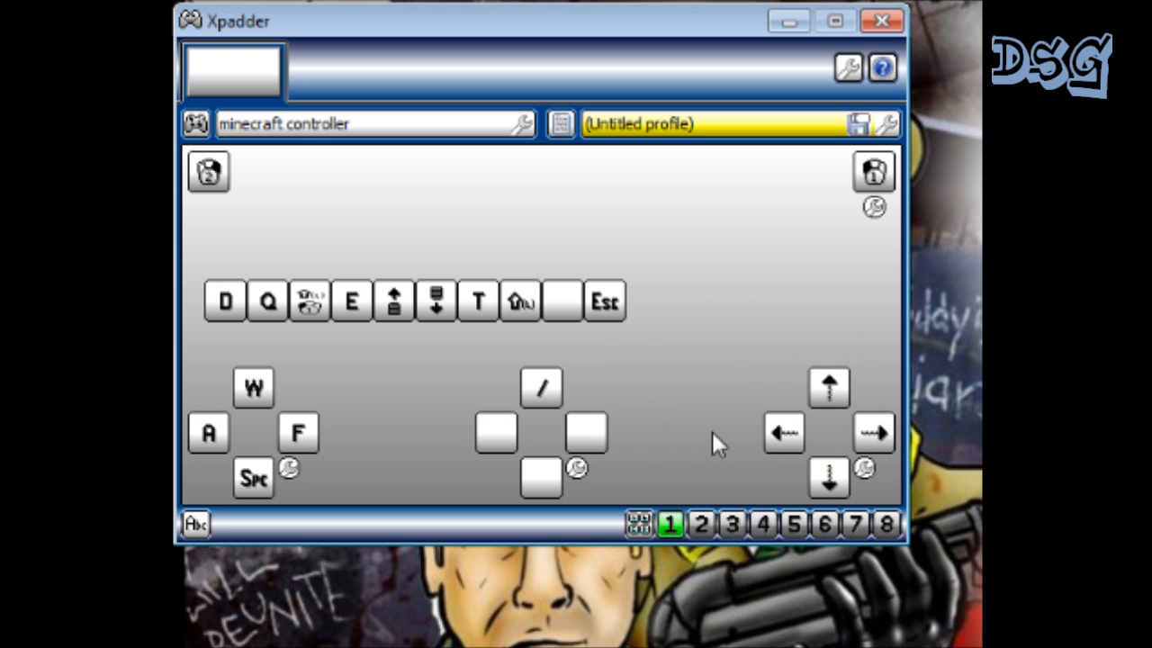
pyautogui.moveTo(597, 342)
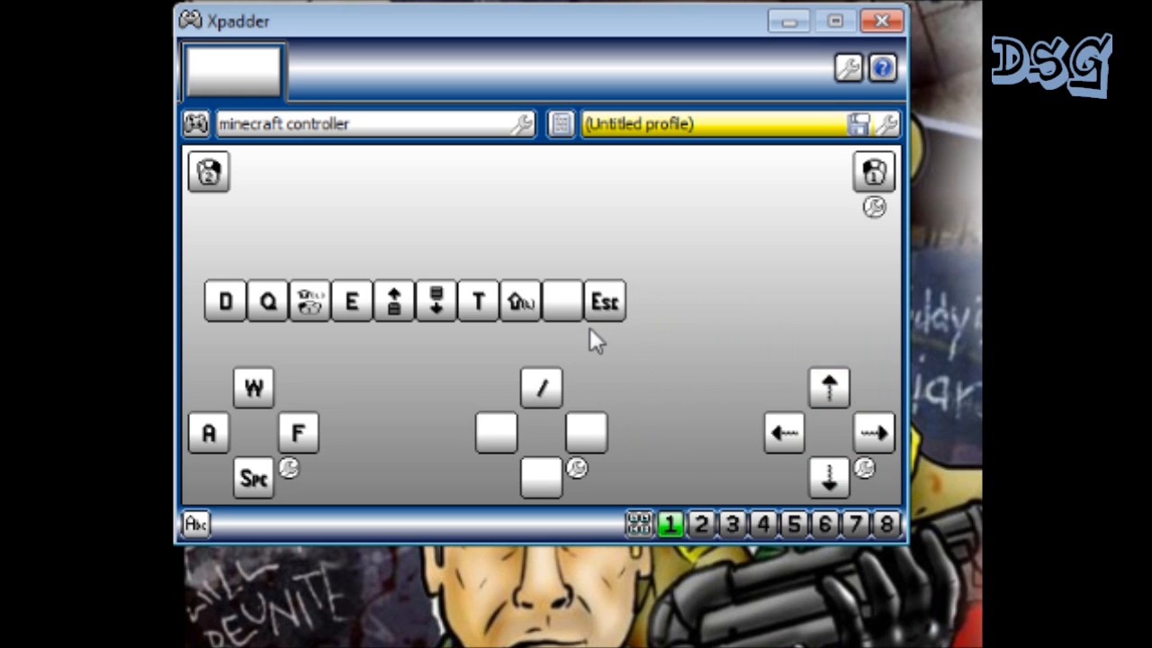
pyautogui.moveTo(441, 255)
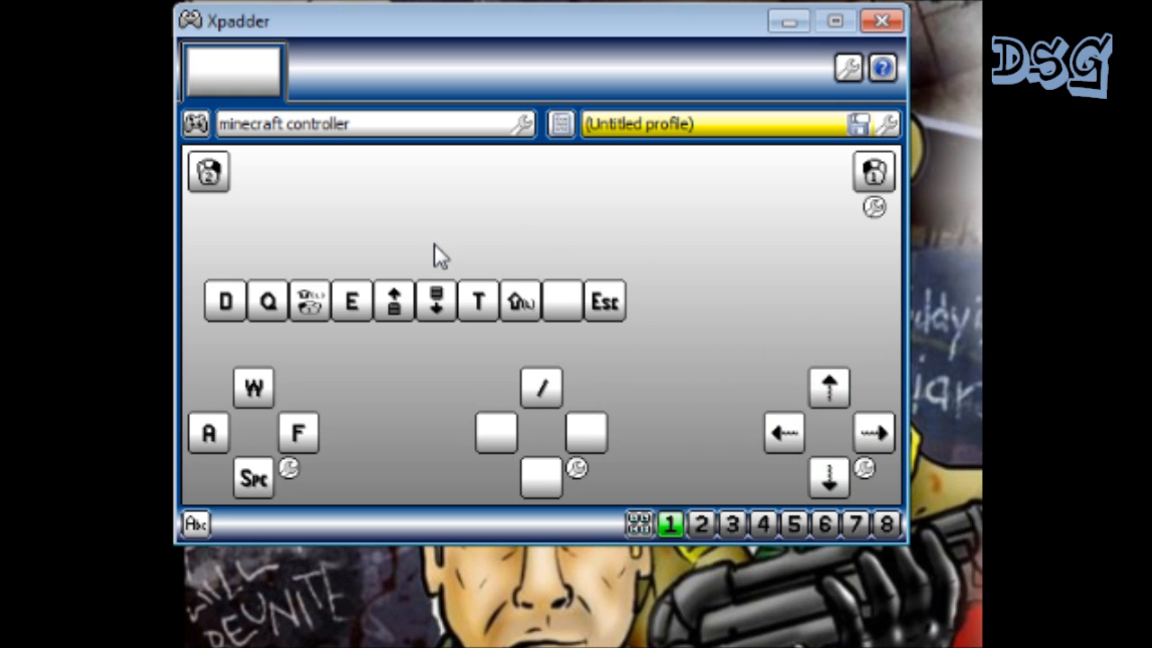
pyautogui.moveTo(216, 157)
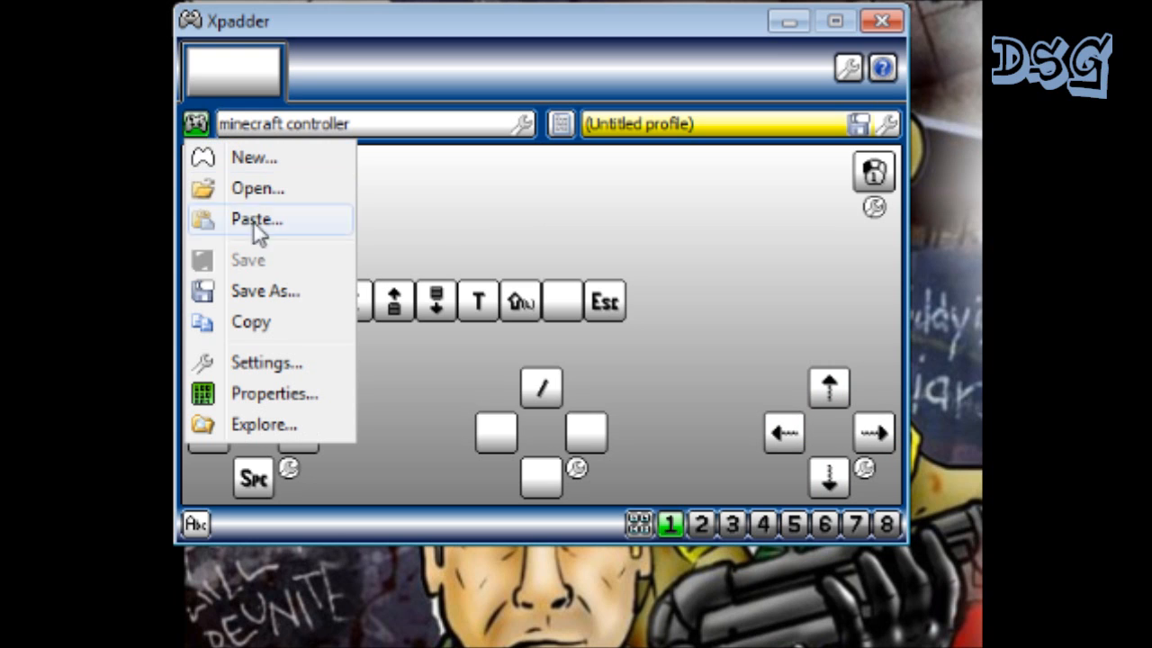
pyautogui.click(257, 218)
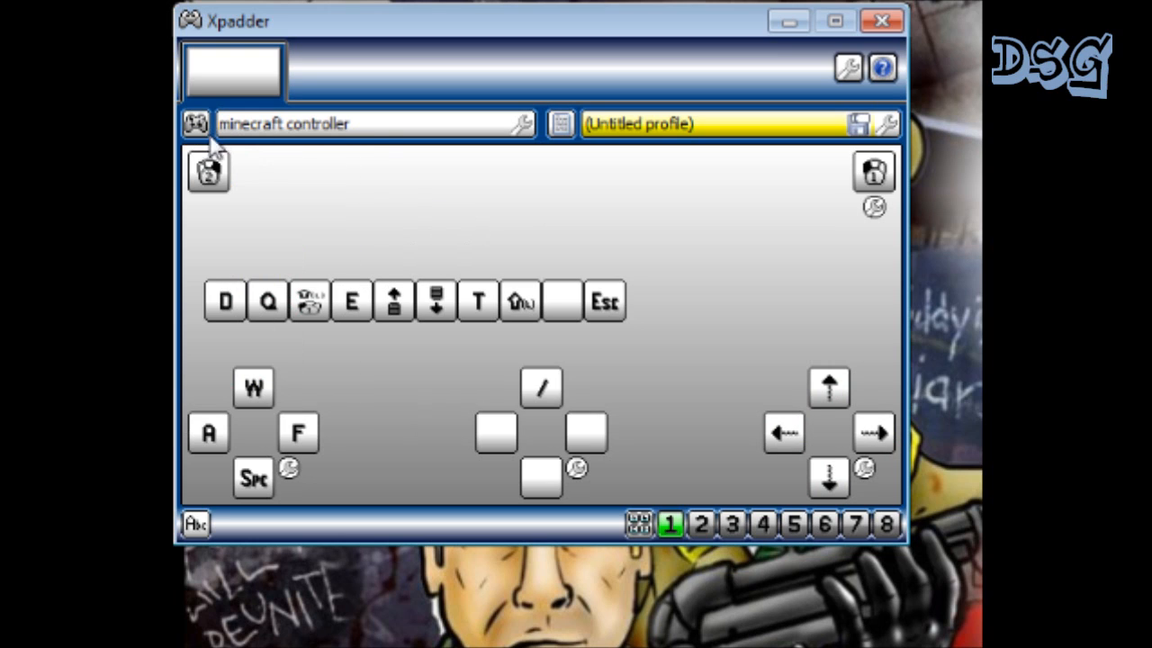
pyautogui.moveTo(229, 157)
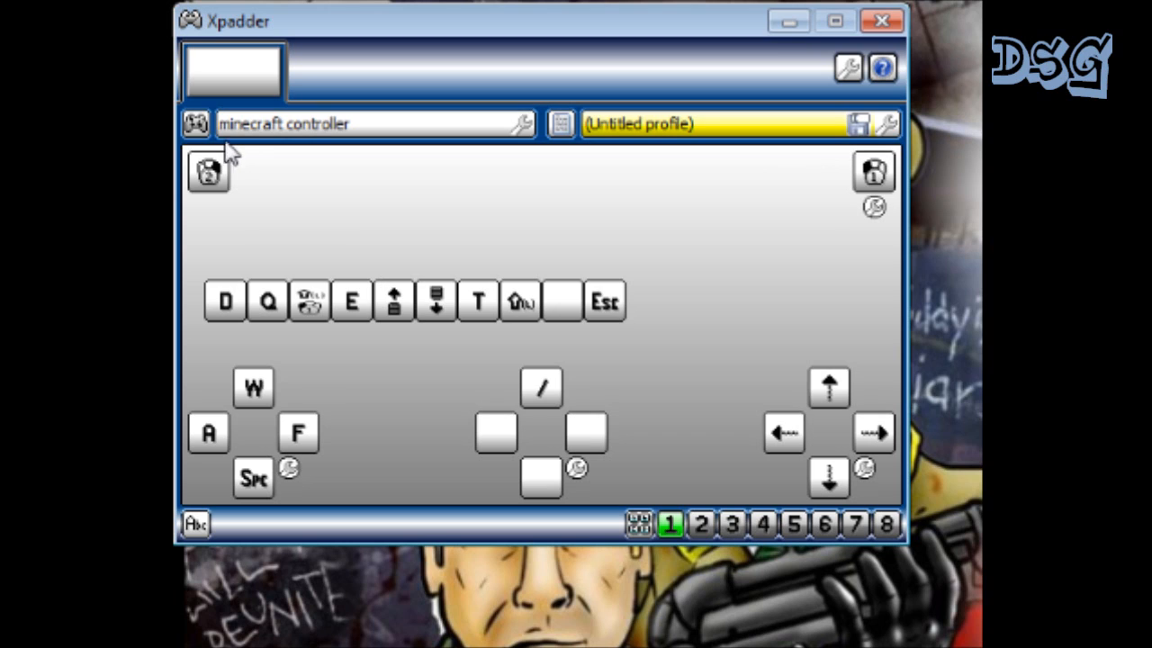
pyautogui.moveTo(496, 276)
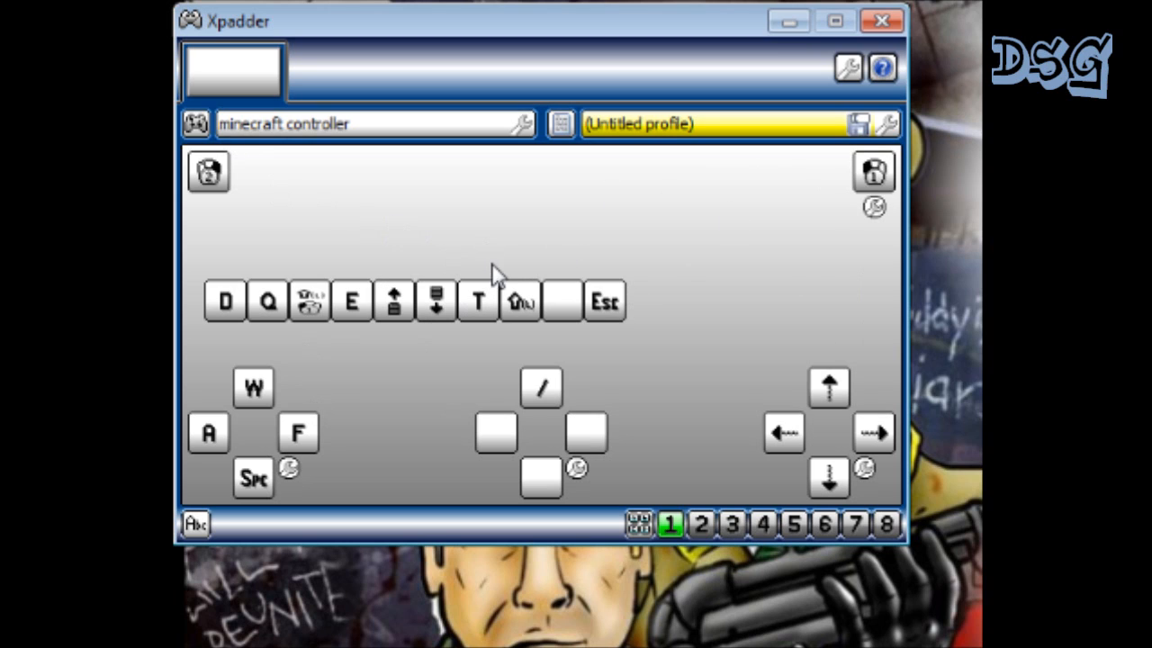
pyautogui.click(208, 171)
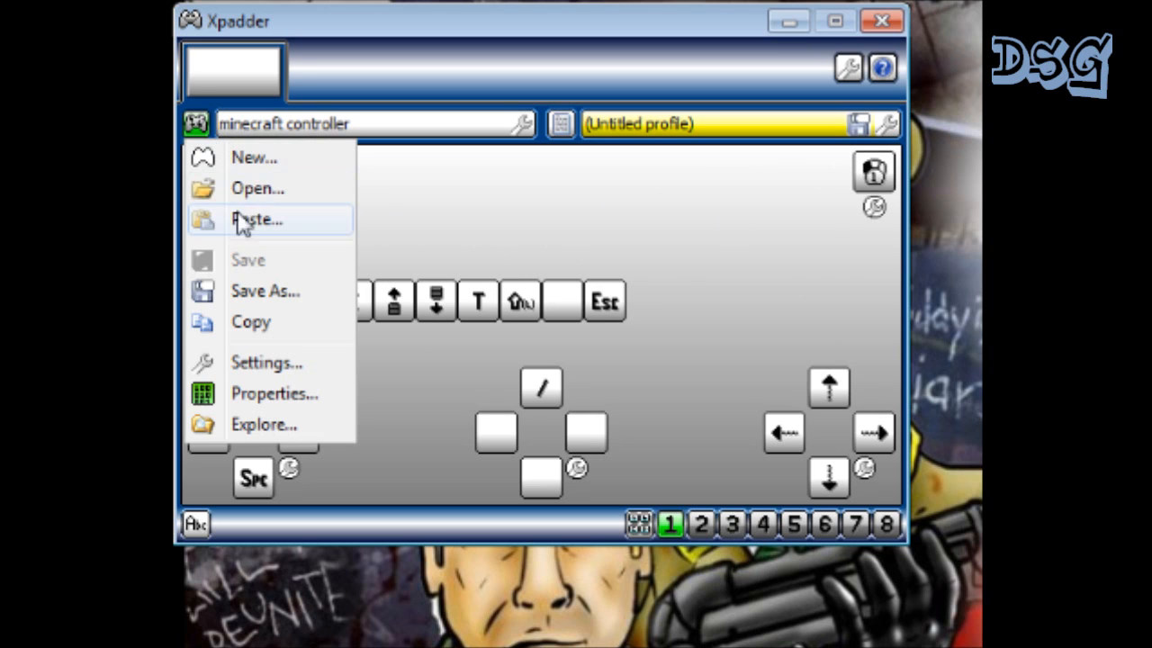
pyautogui.moveTo(454, 223)
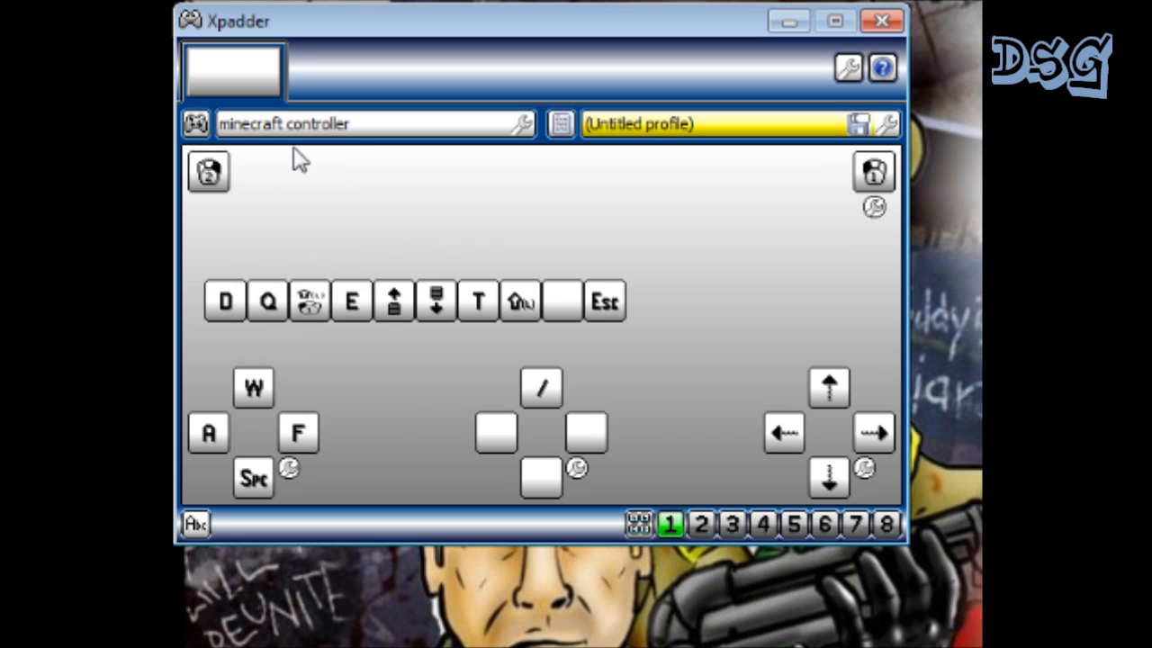
pyautogui.moveTo(314, 212)
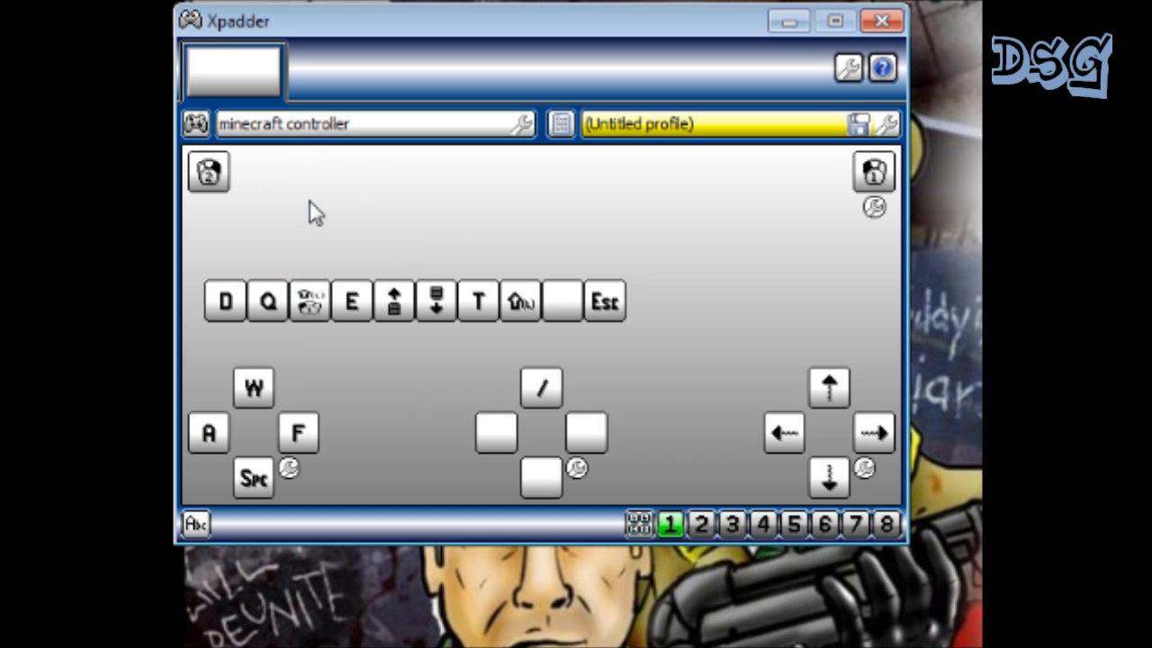
pyautogui.moveTo(303, 200)
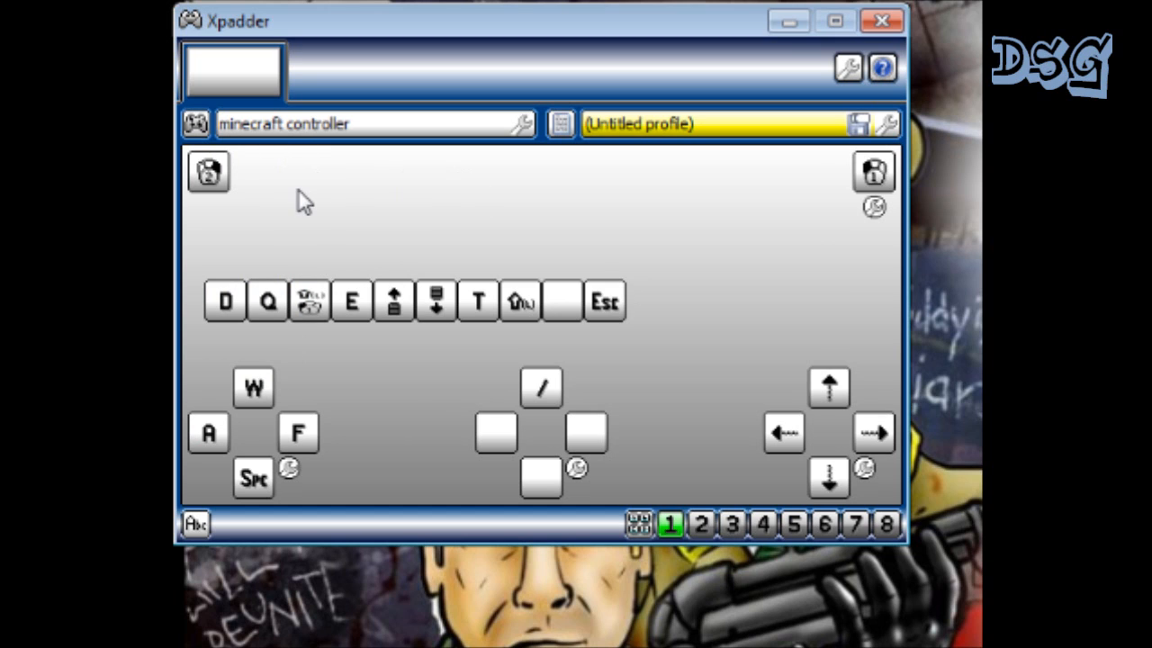
pyautogui.click(209, 171)
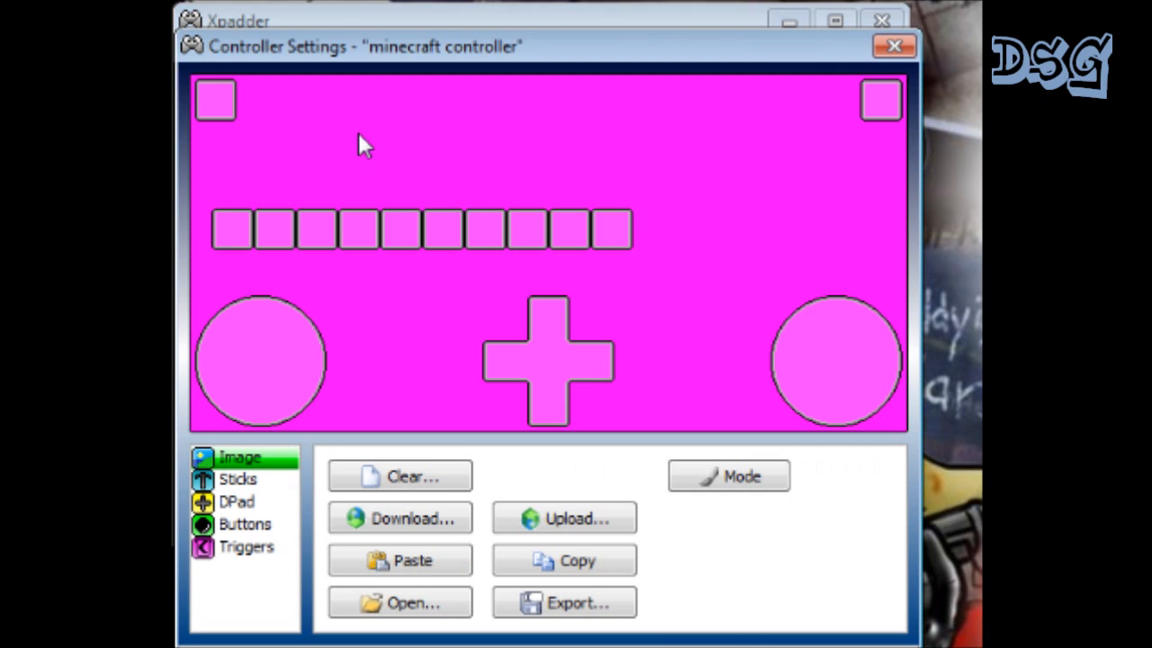
pyautogui.moveTo(892, 46)
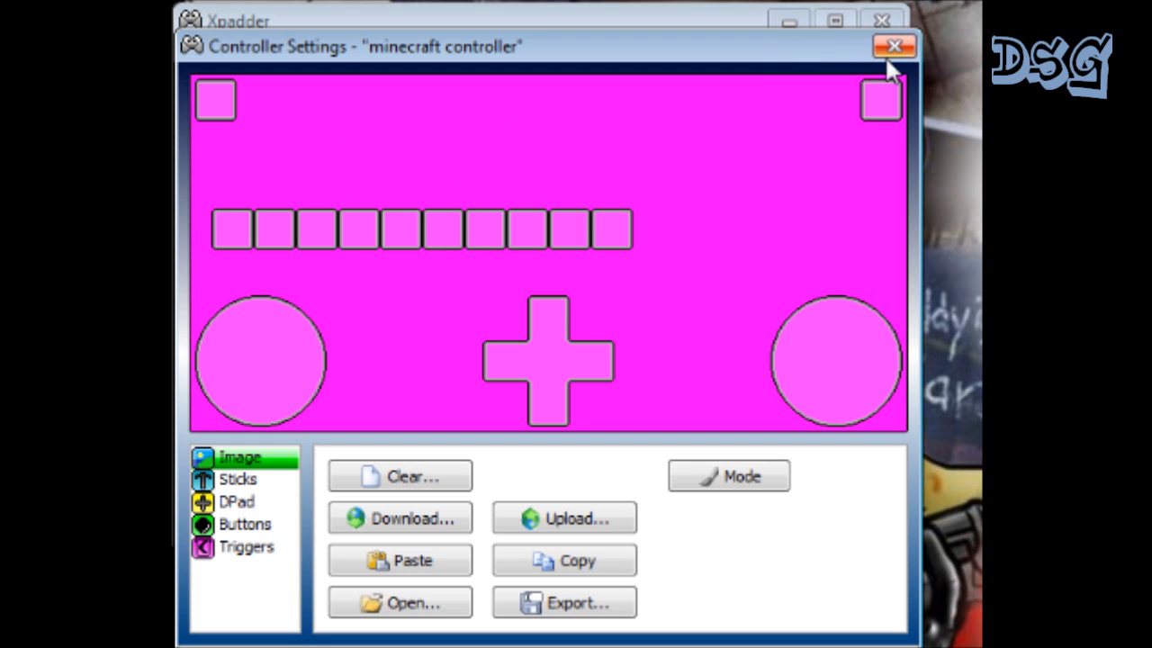
pyautogui.click(894, 46)
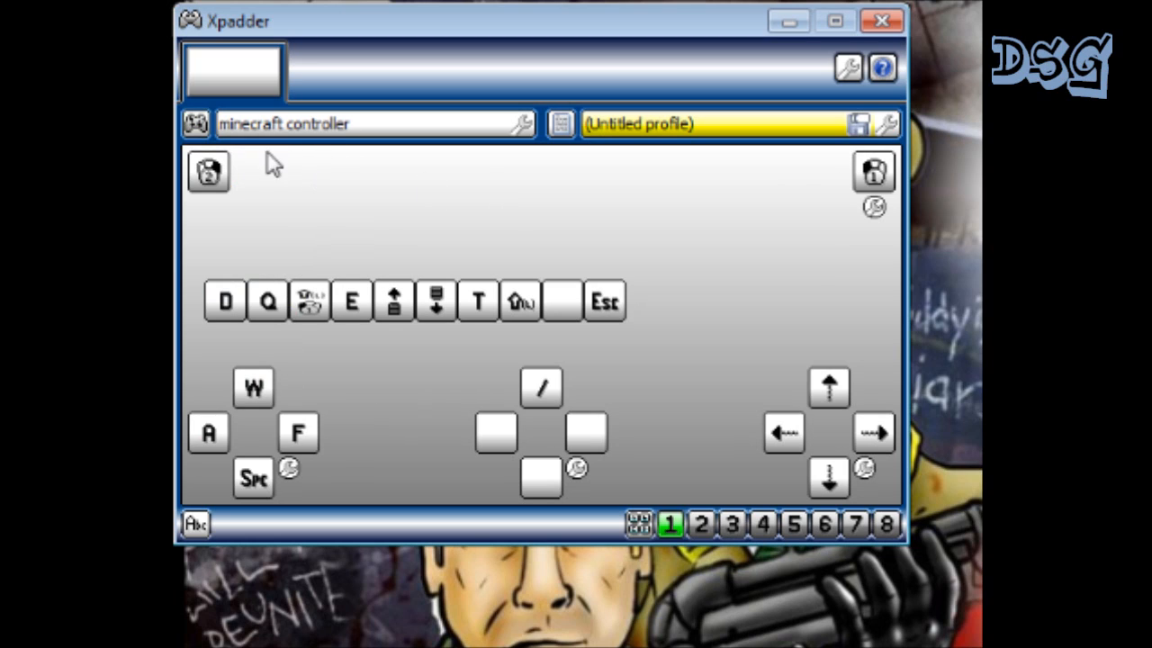
pyautogui.moveTo(664, 249)
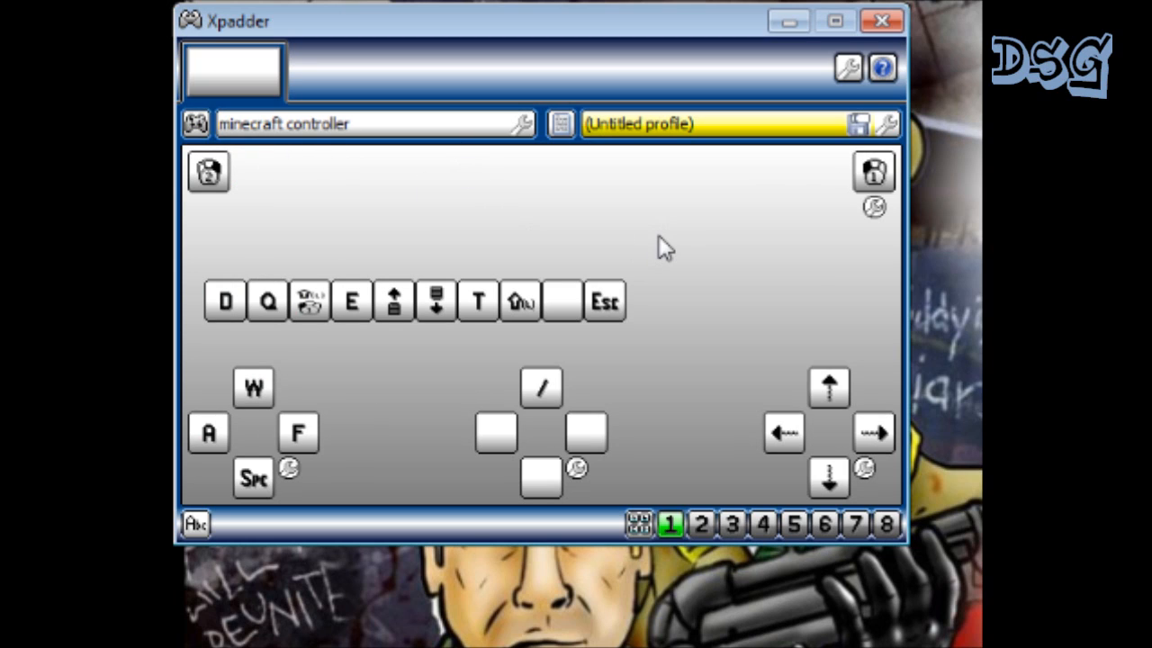
pyautogui.moveTo(499, 214)
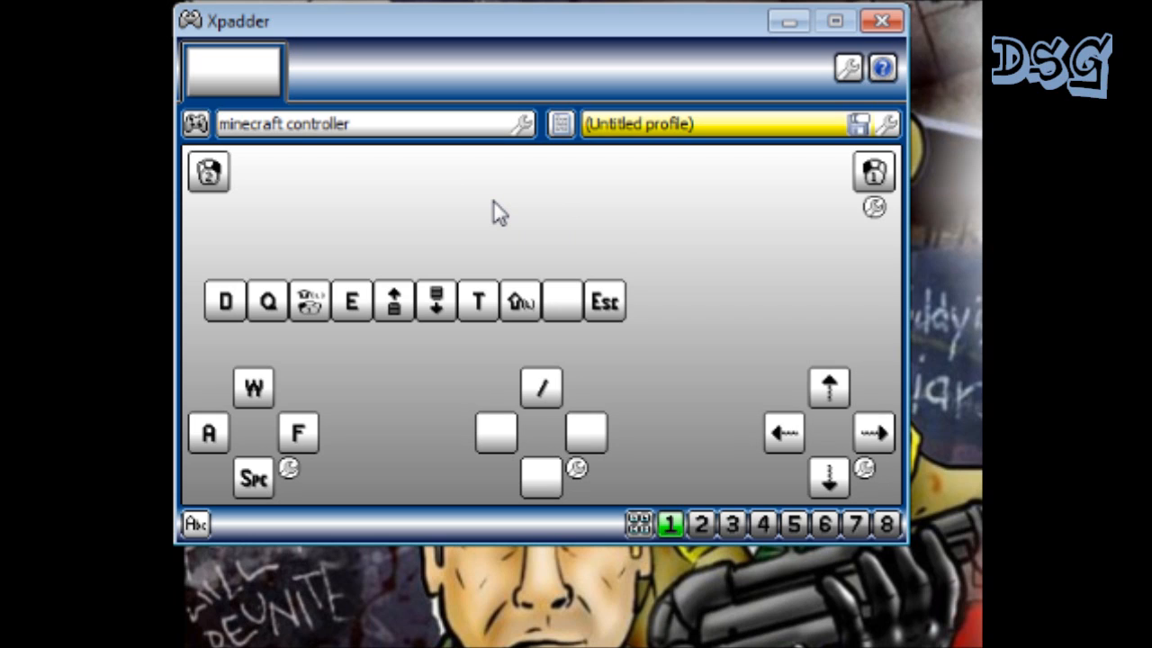
pyautogui.moveTo(505, 209)
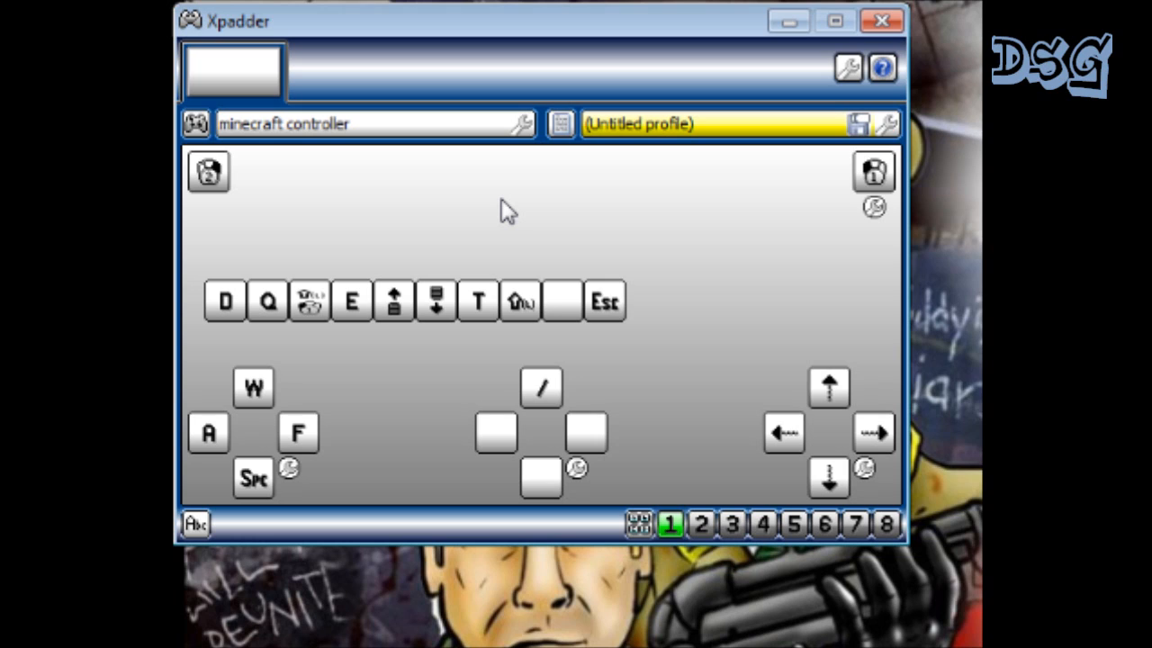
pyautogui.moveTo(536, 255)
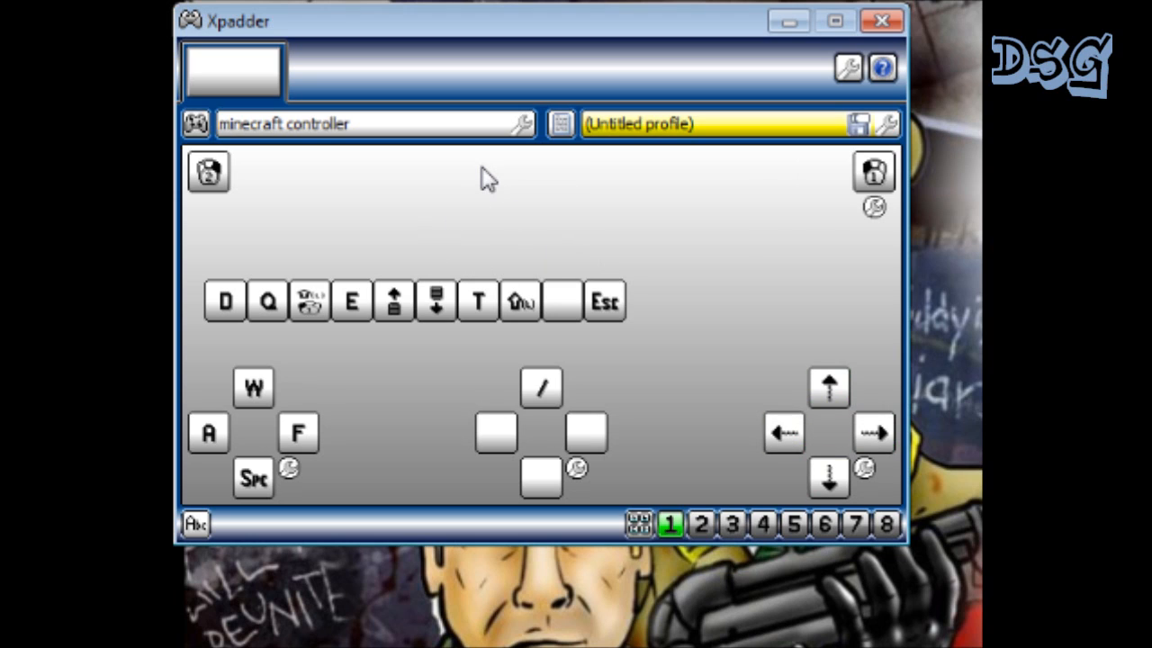
pyautogui.moveTo(291, 322)
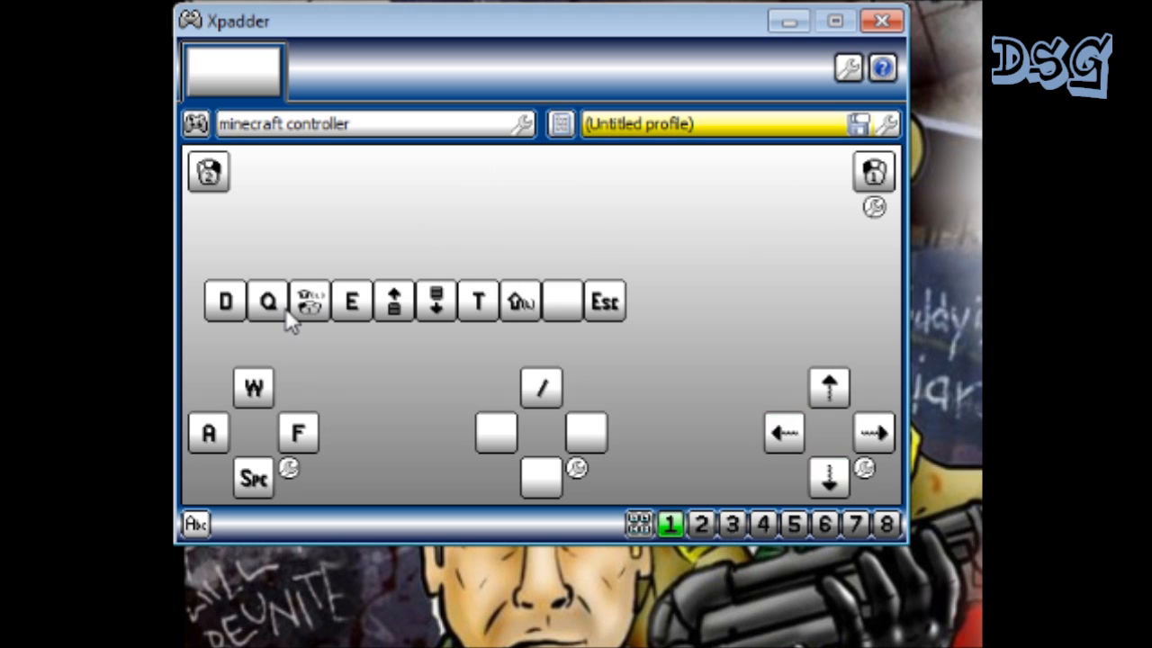
pyautogui.moveTo(461, 303)
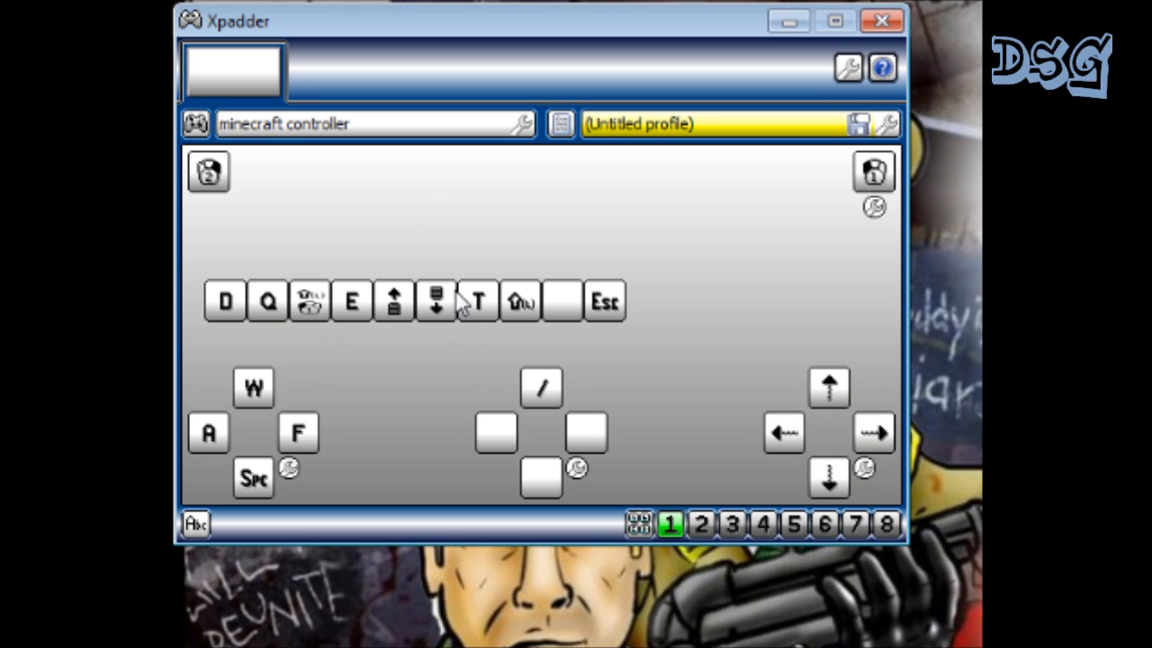
pyautogui.moveTo(342, 284)
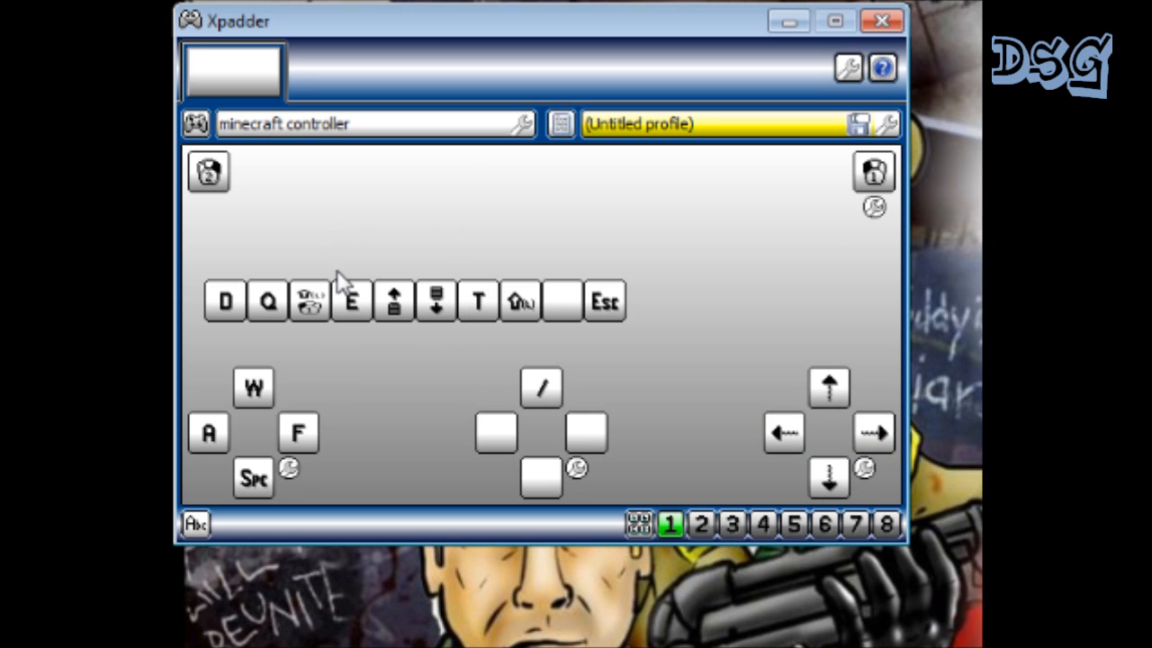
pyautogui.moveTo(450, 268)
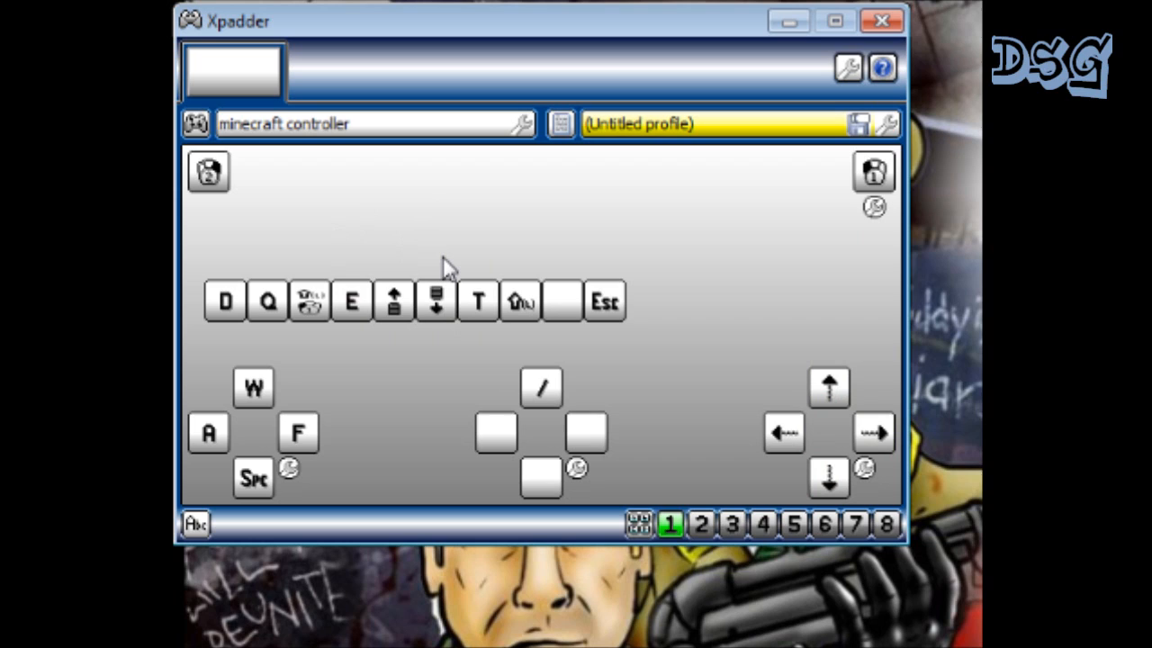